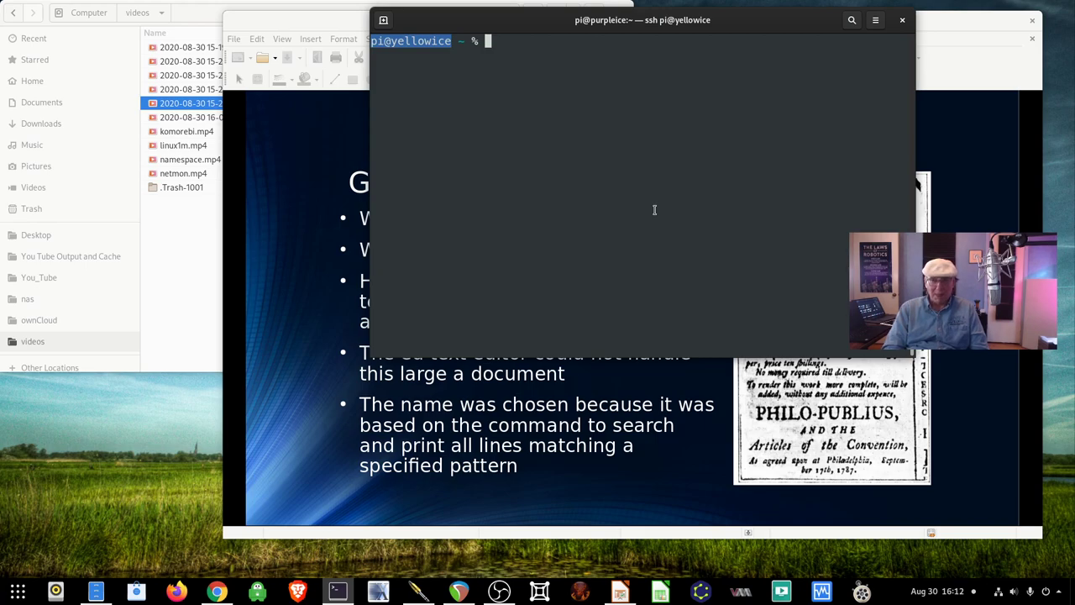
Load /etc/passwd into the ed editor, which reports a 3022-byte file.
type("ed")
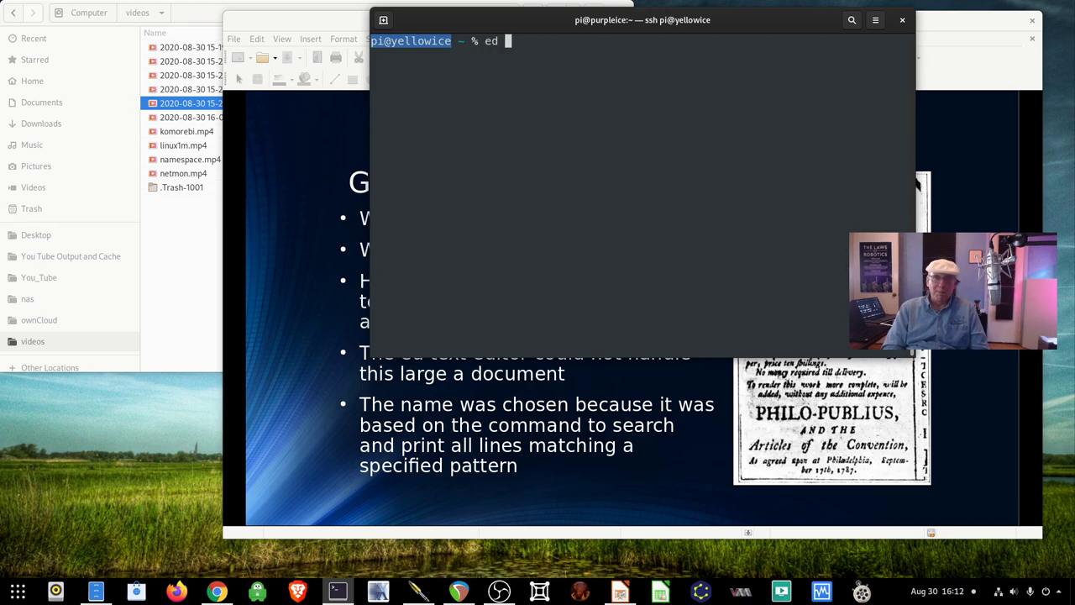
type("/etc/passw")
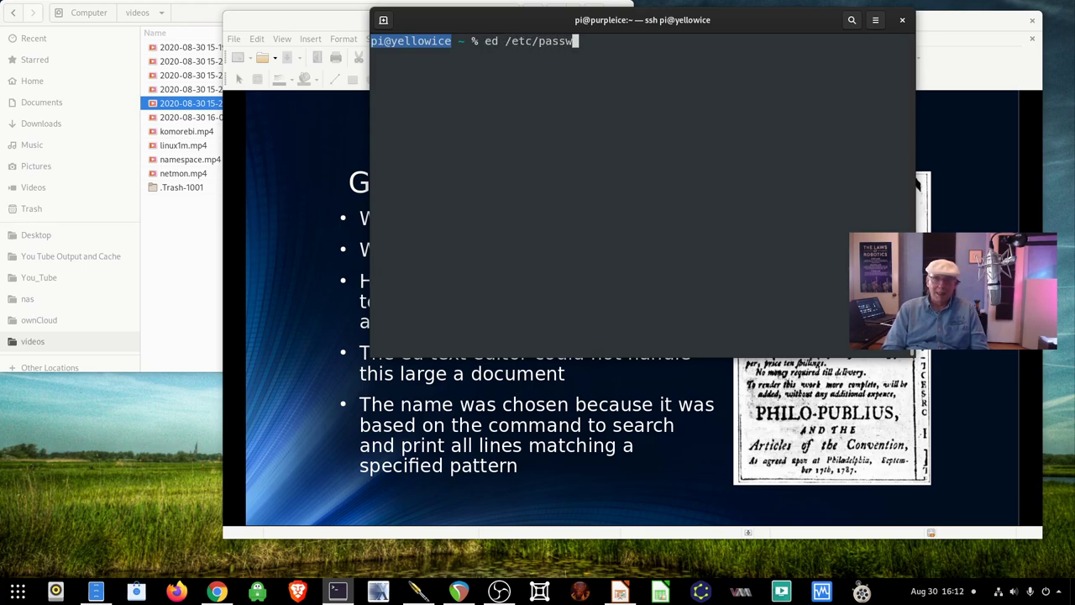
type("d")
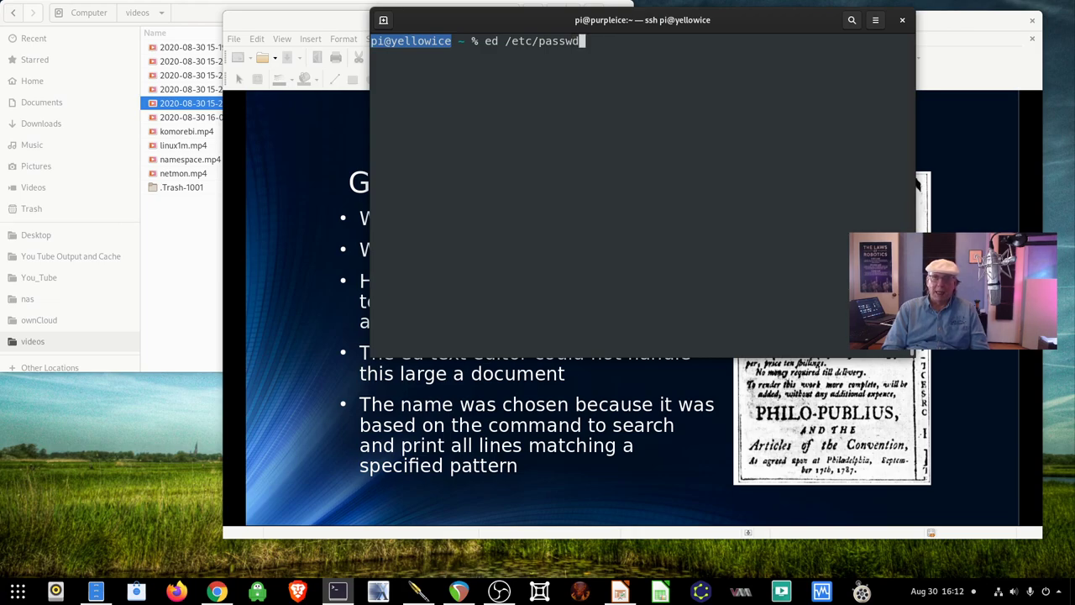
key("Return")
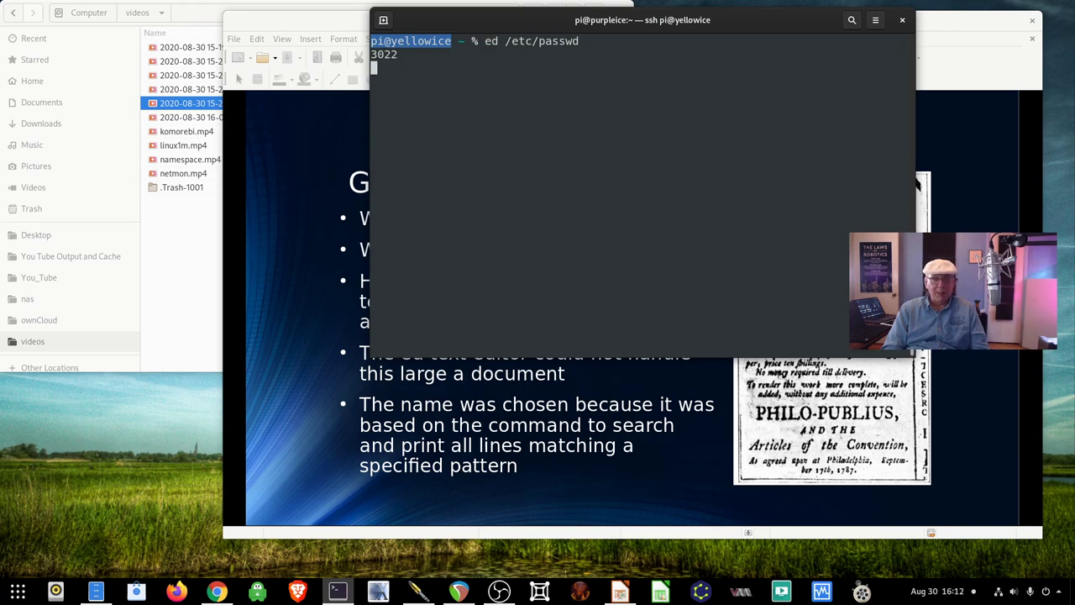
Print the two bash-shell accounts with g/bash/p, then quit ed with q.
type("g")
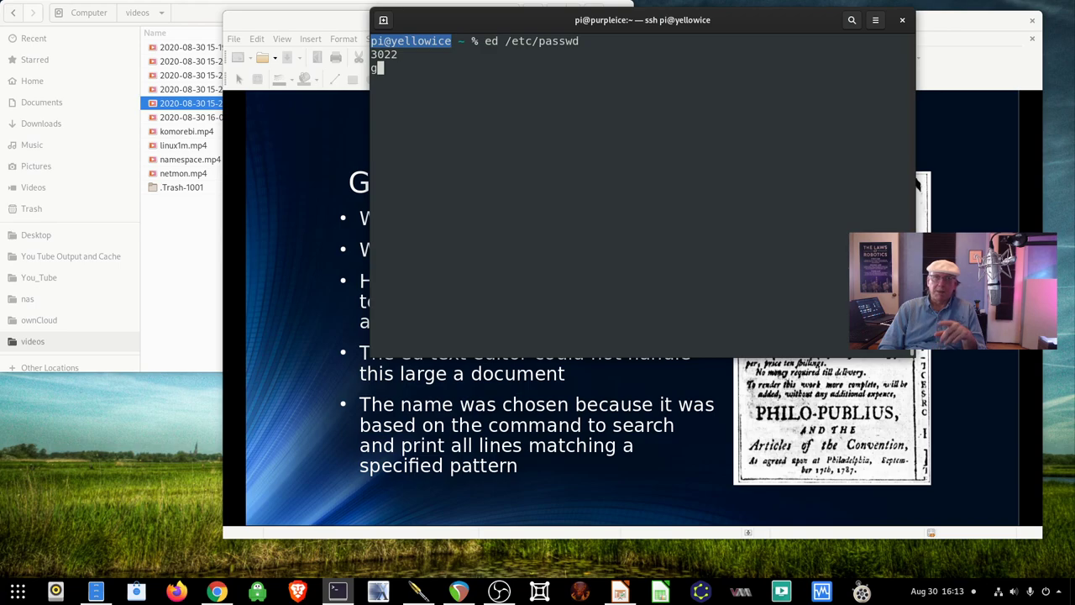
type("/")
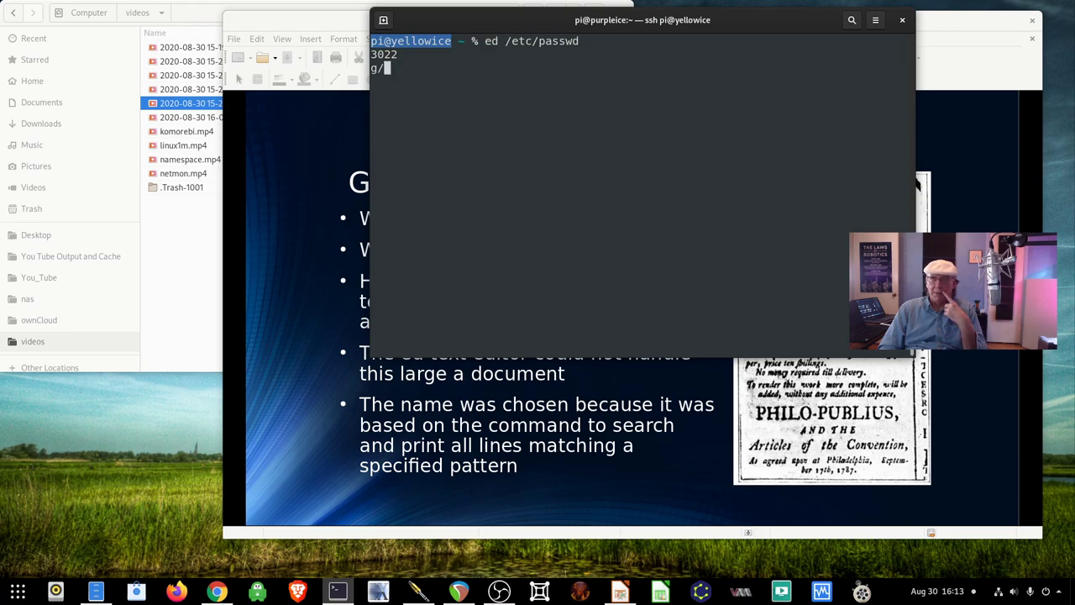
type("bash")
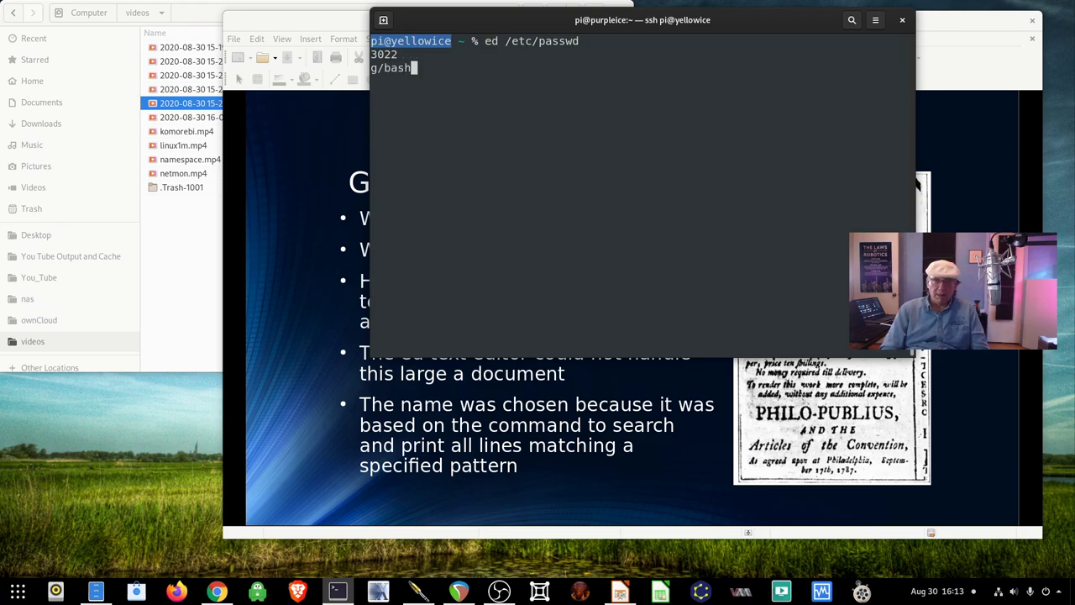
type("/")
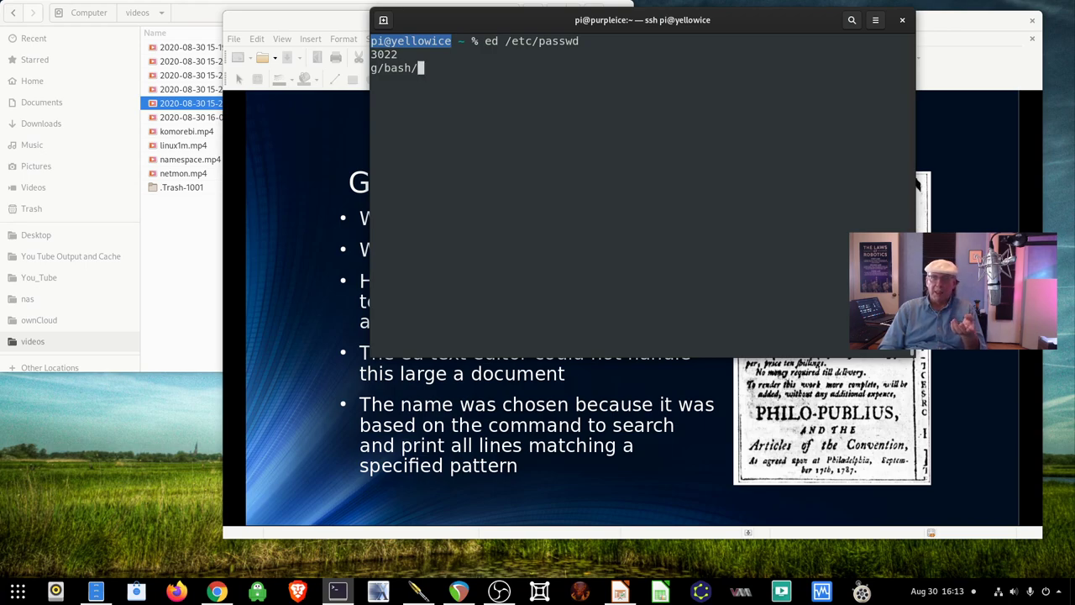
type("p")
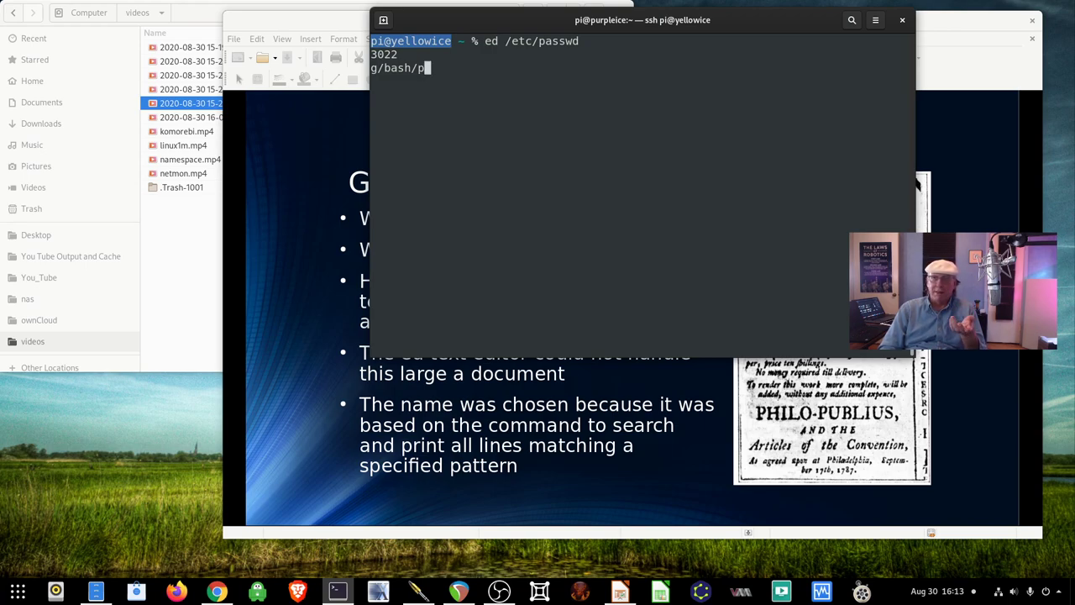
key("Return")
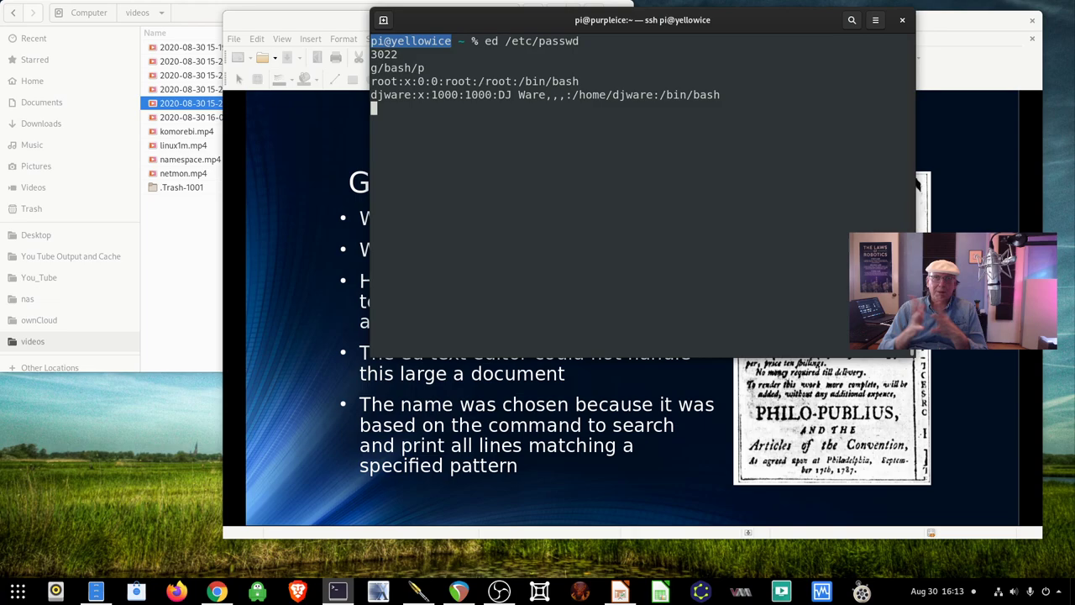
type("q")
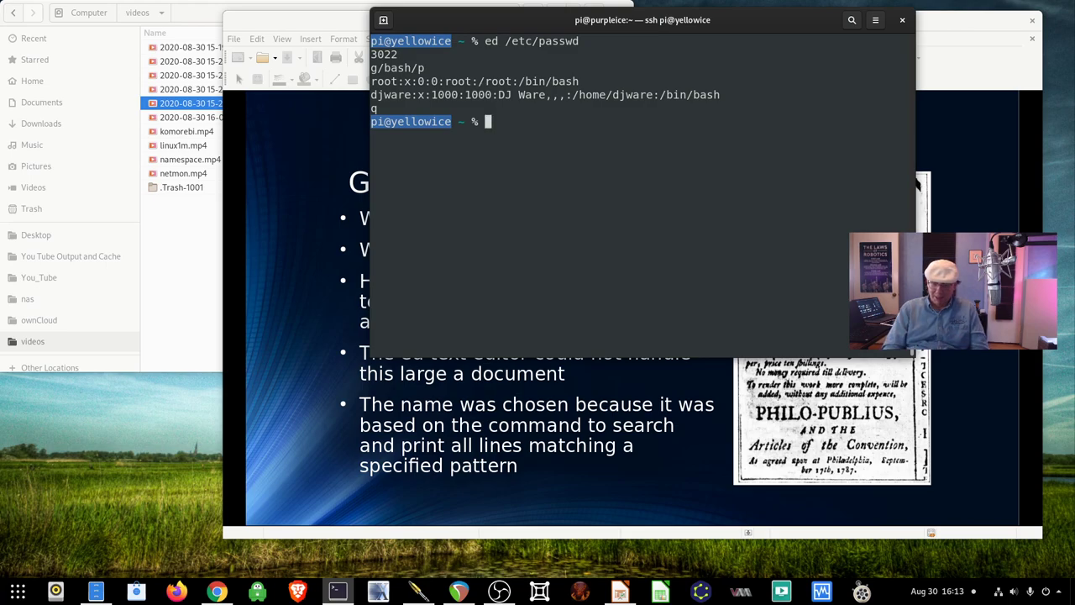
type("ex")
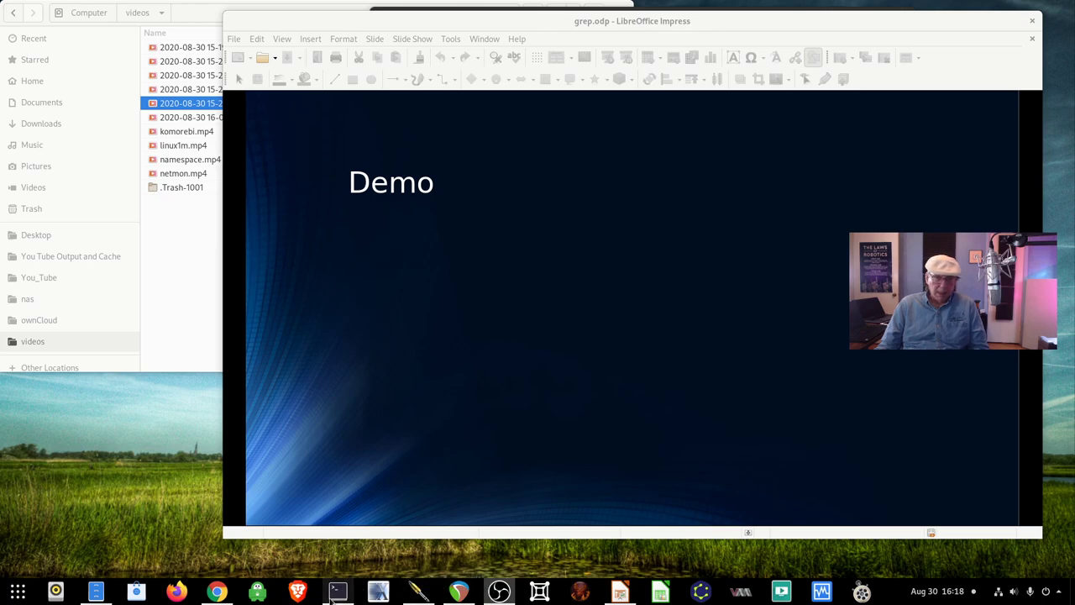
left_click(336, 590)
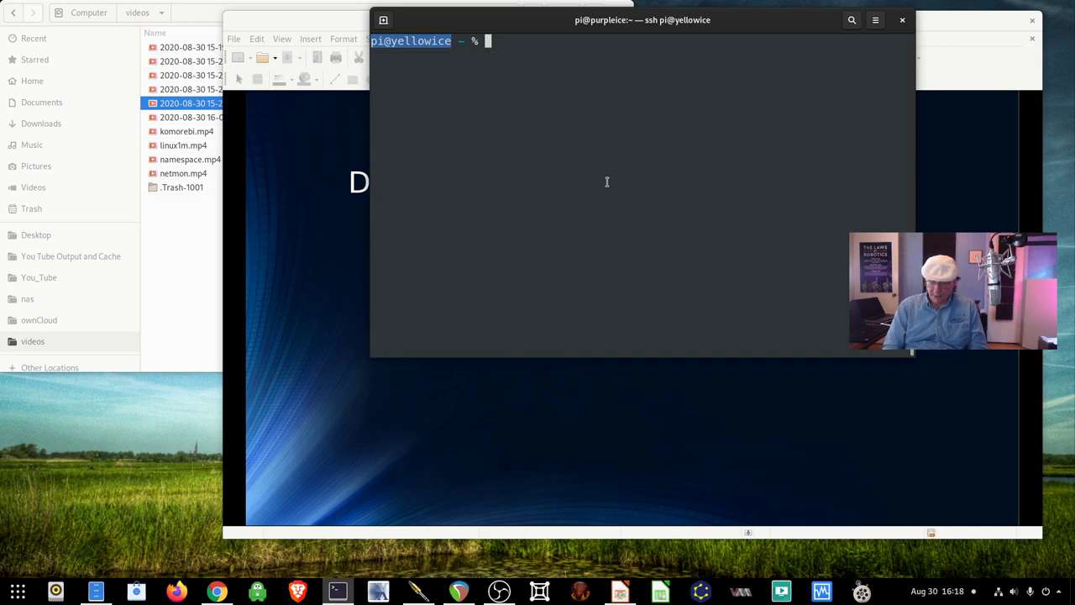
type("grep")
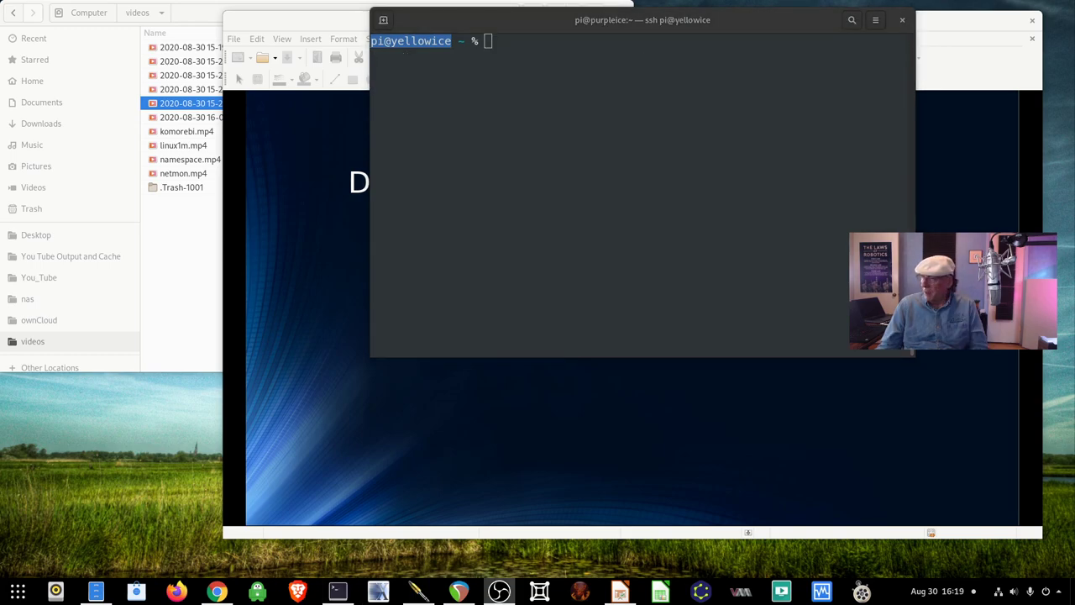
mouse_move(692, 183)
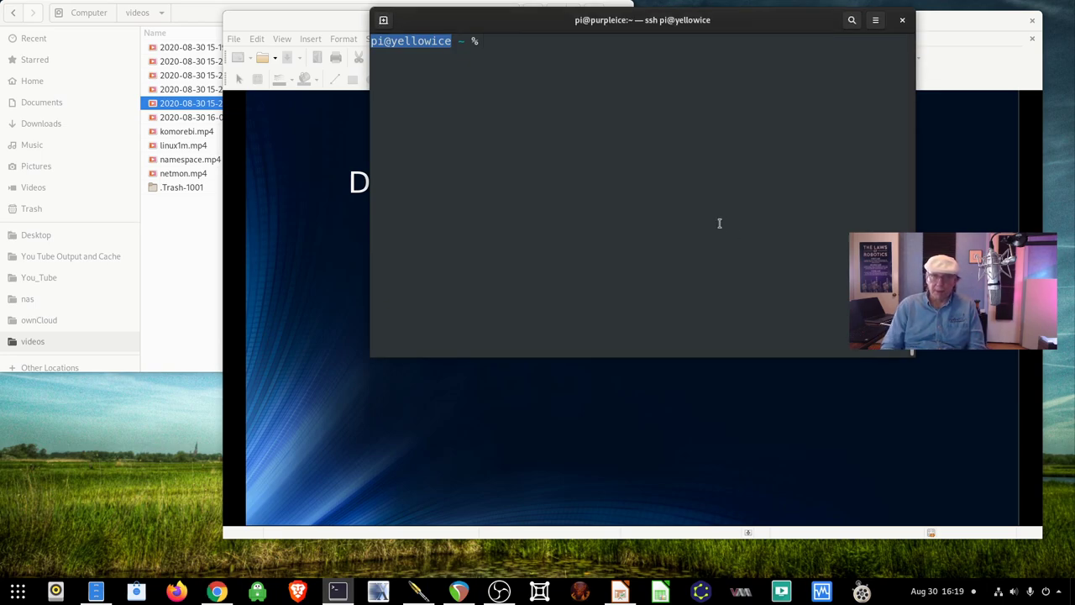
Run grep Mar on the text file to print the Mars and Martian passages.
type("gre")
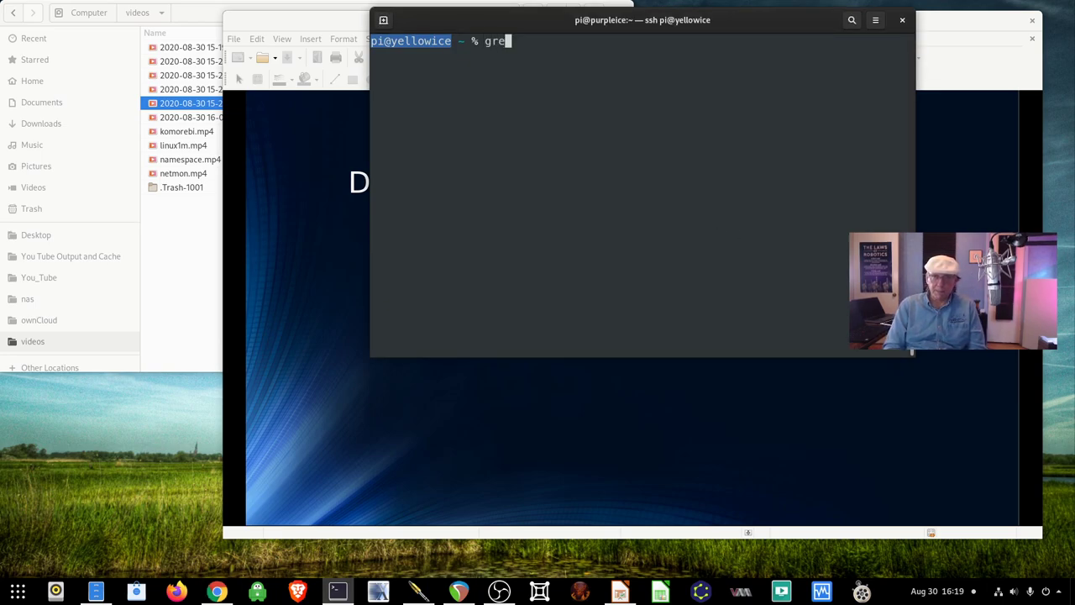
type("p")
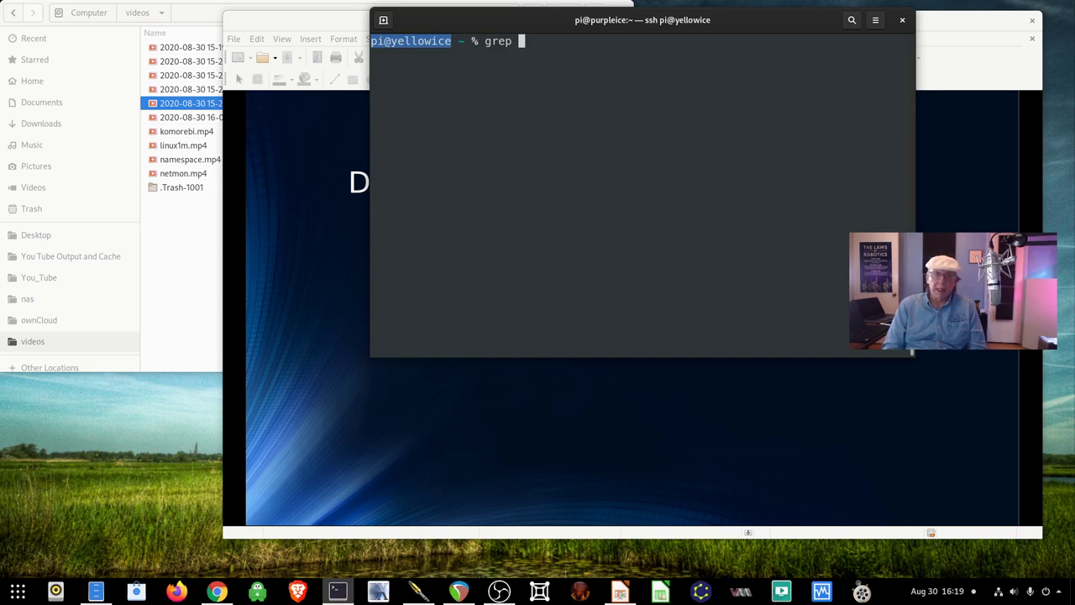
type("Mar")
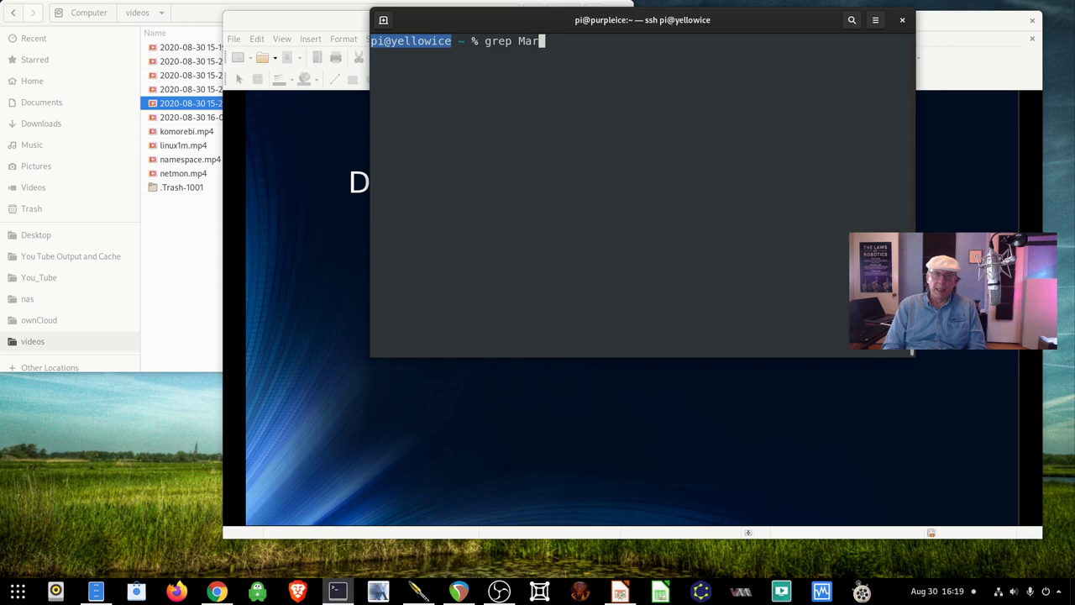
type("s")
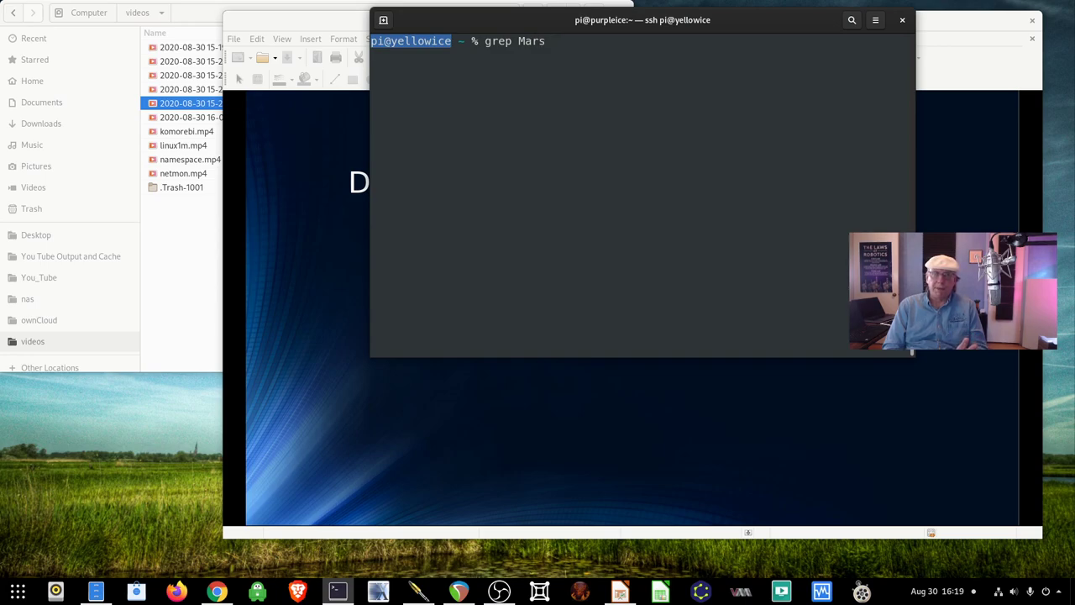
key("BackSpace")
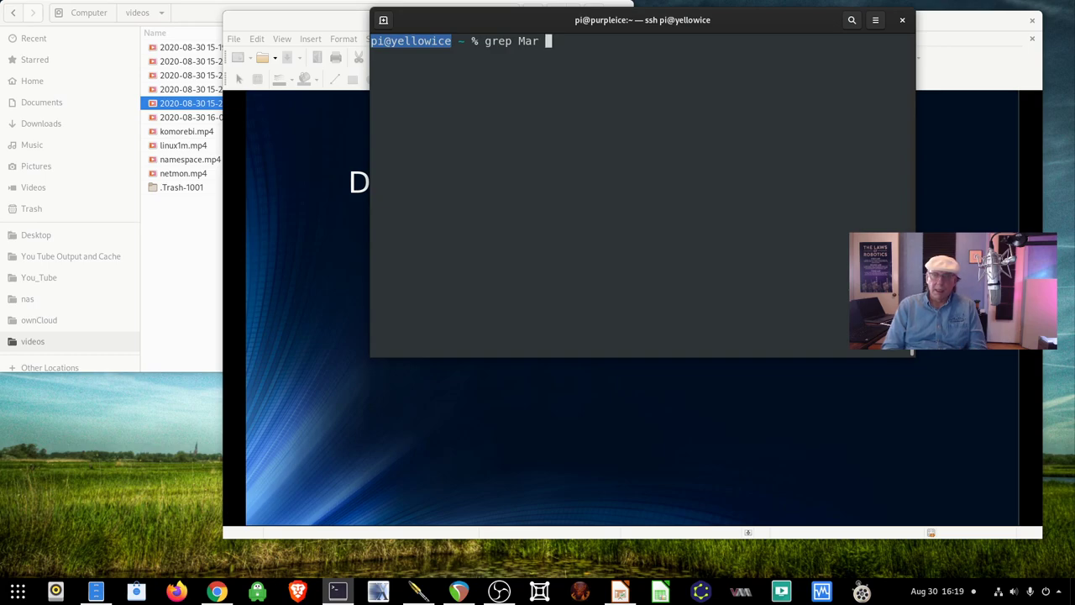
type("wa")
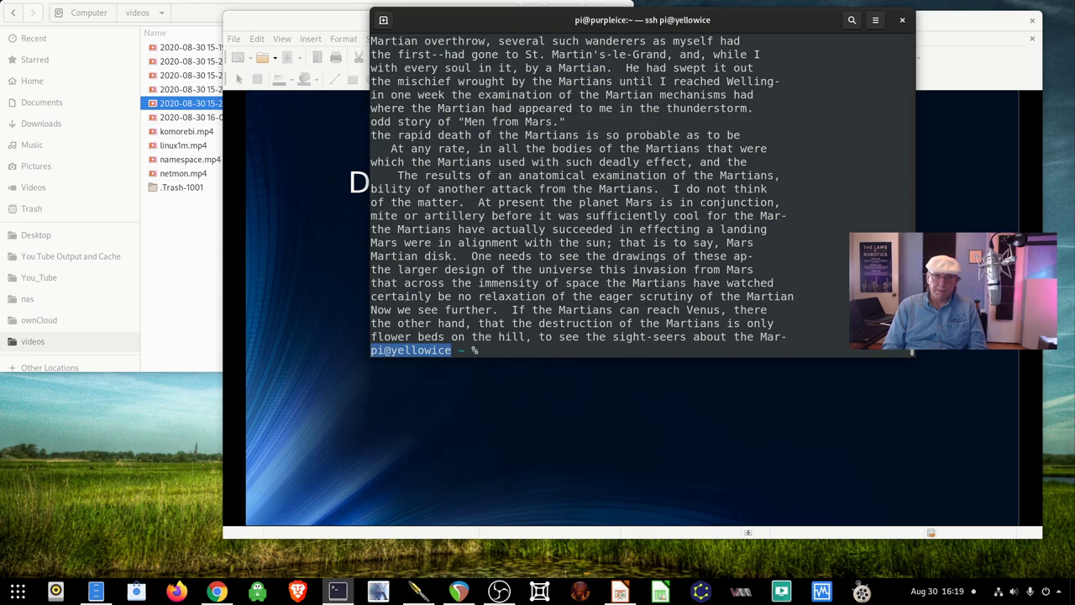
type("q")
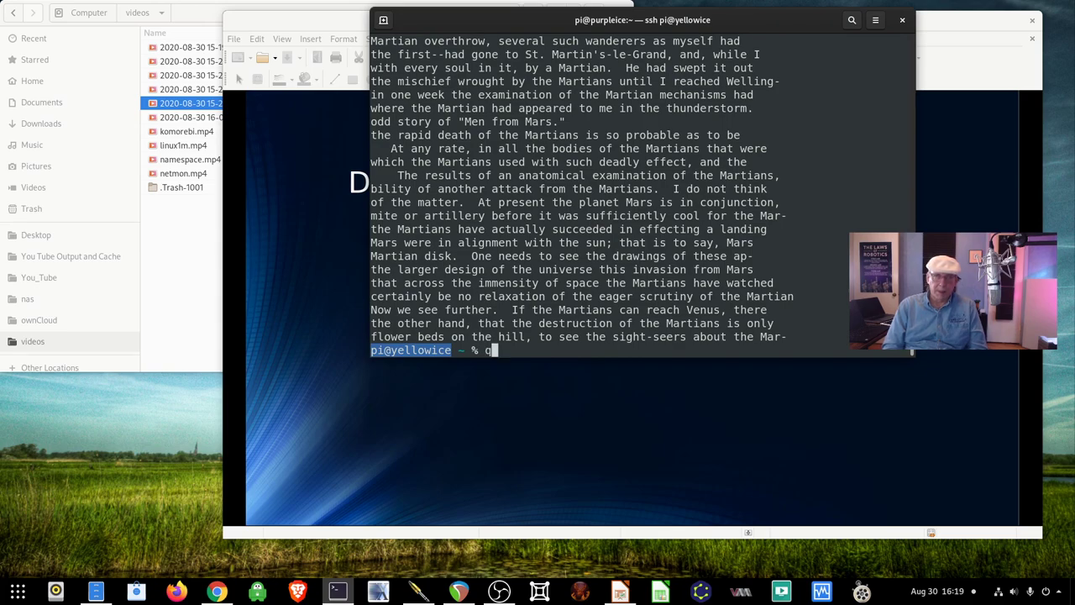
Clear the unfinished dnf line and run grep Mars warw10.txt.
type("xit")
type("dnf search grep")
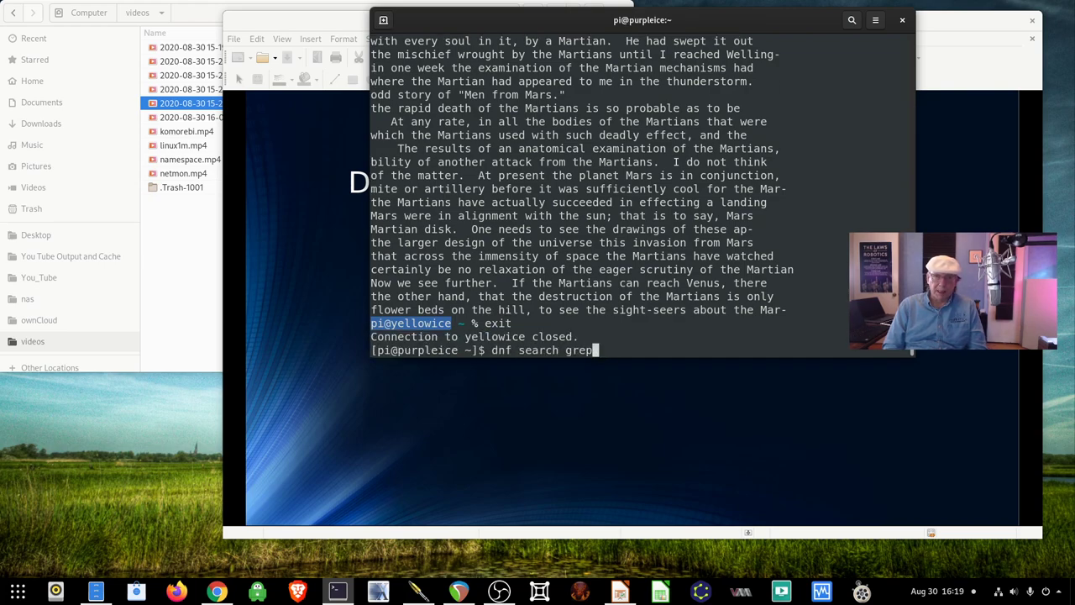
key("BackSpace")
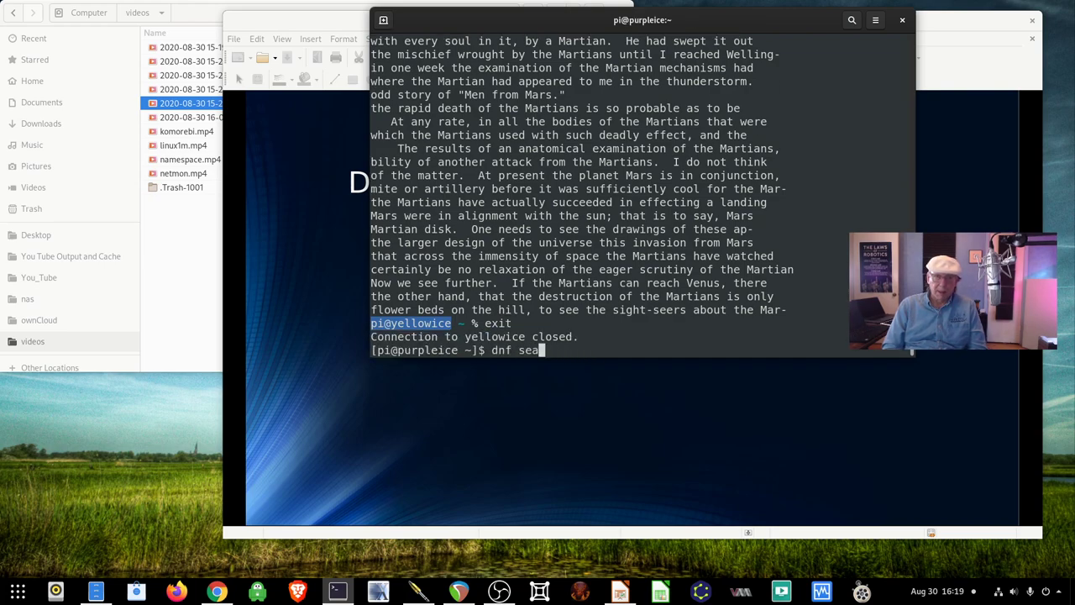
type("grep")
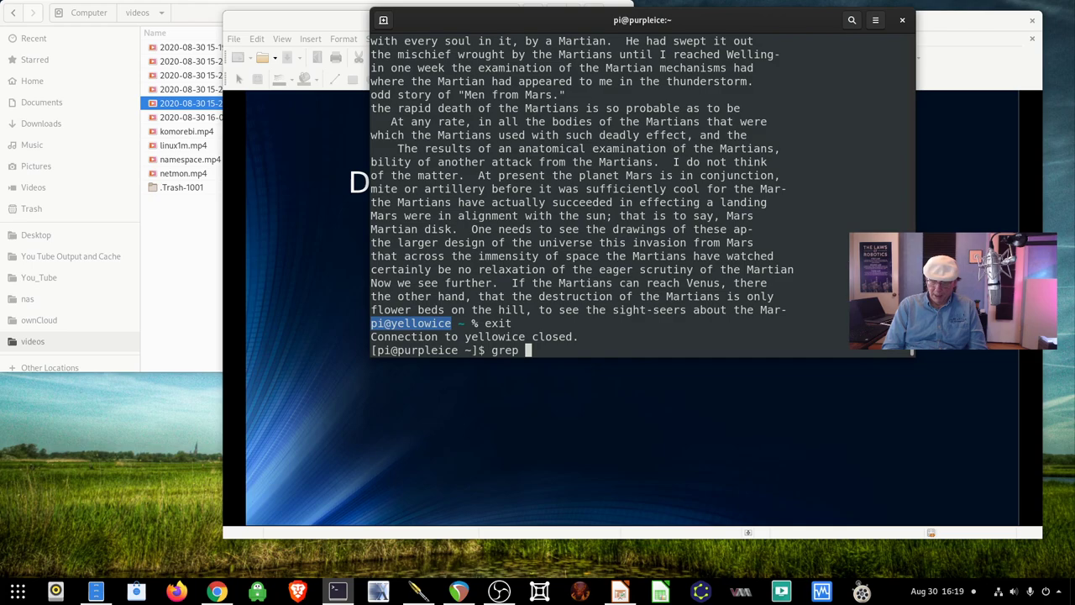
type("Mar")
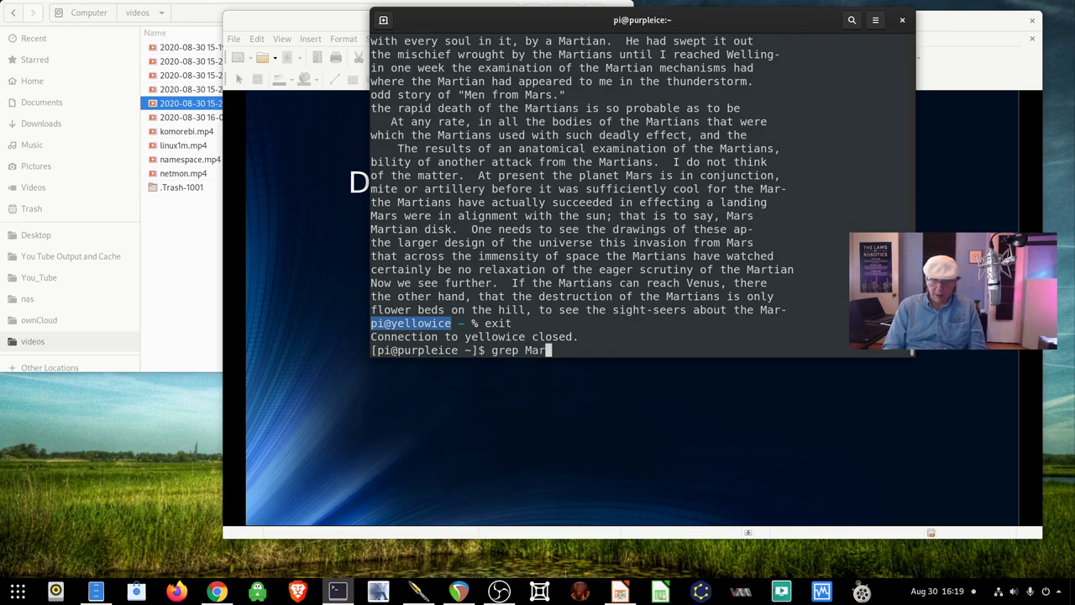
type("s")
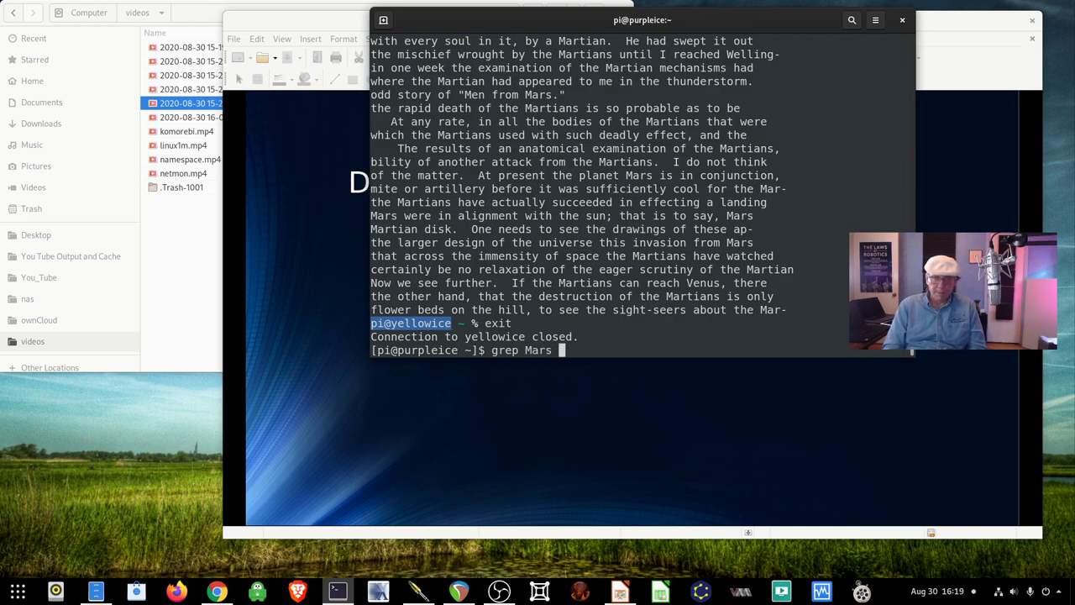
type("warw10.txt")
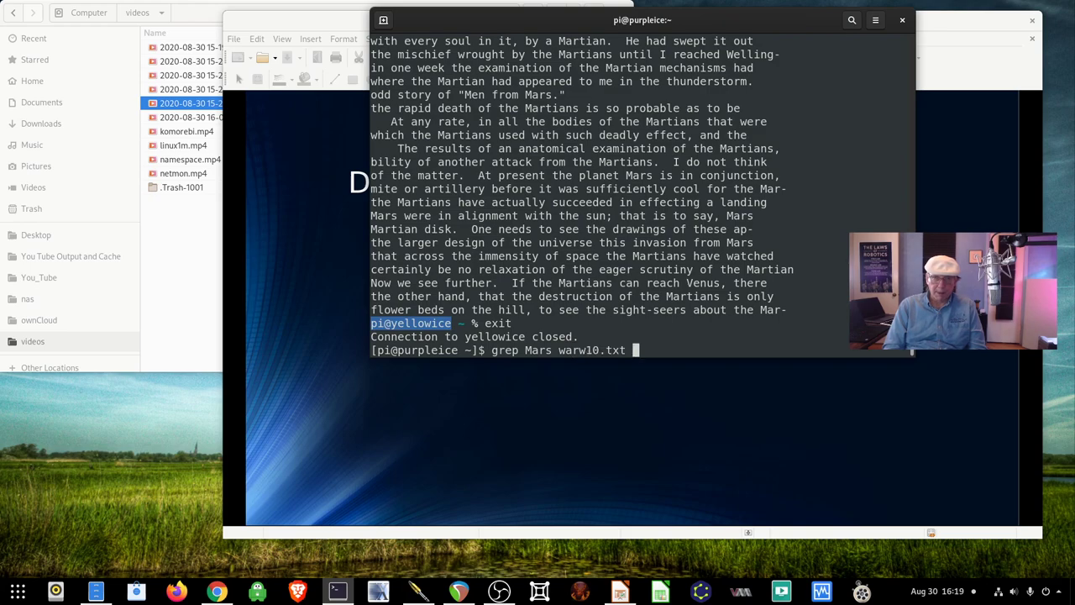
key("Return")
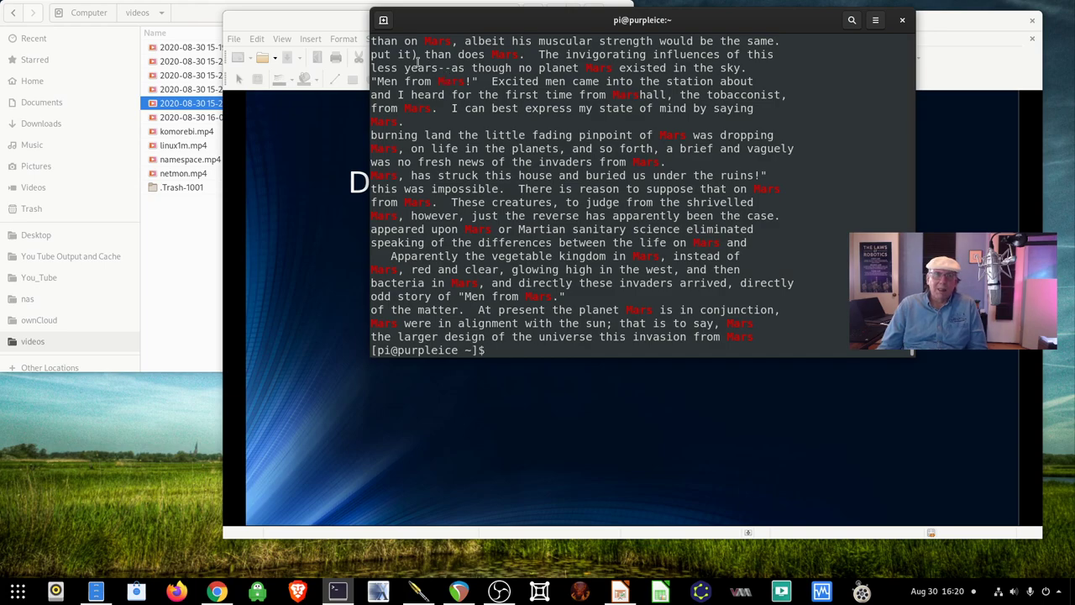
key("Return")
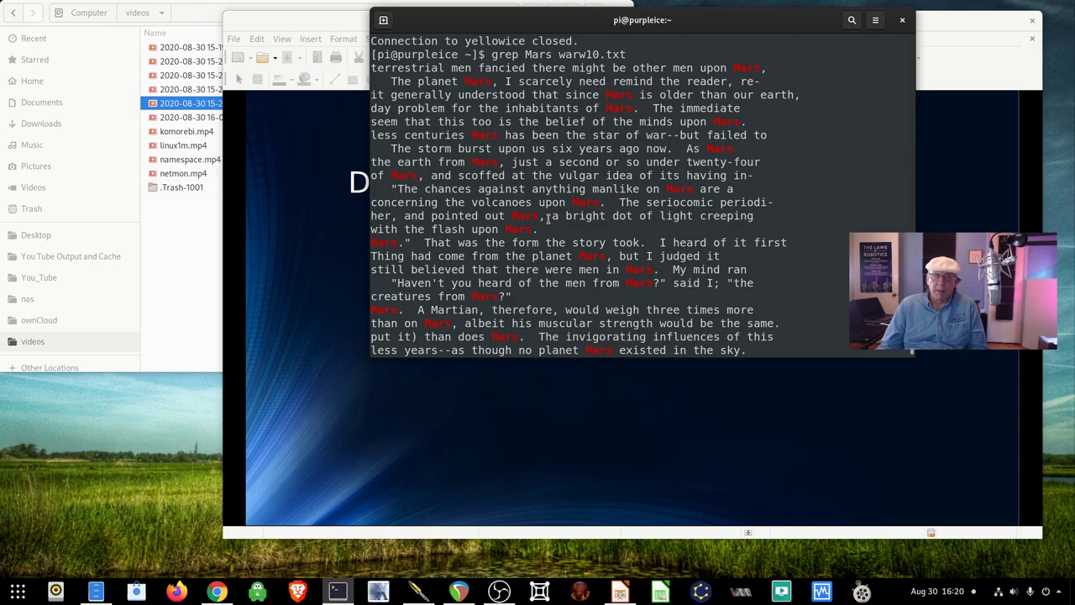
Scroll through the Mars results, then enter grep Mar warw10.txt.
scroll("down", 3)
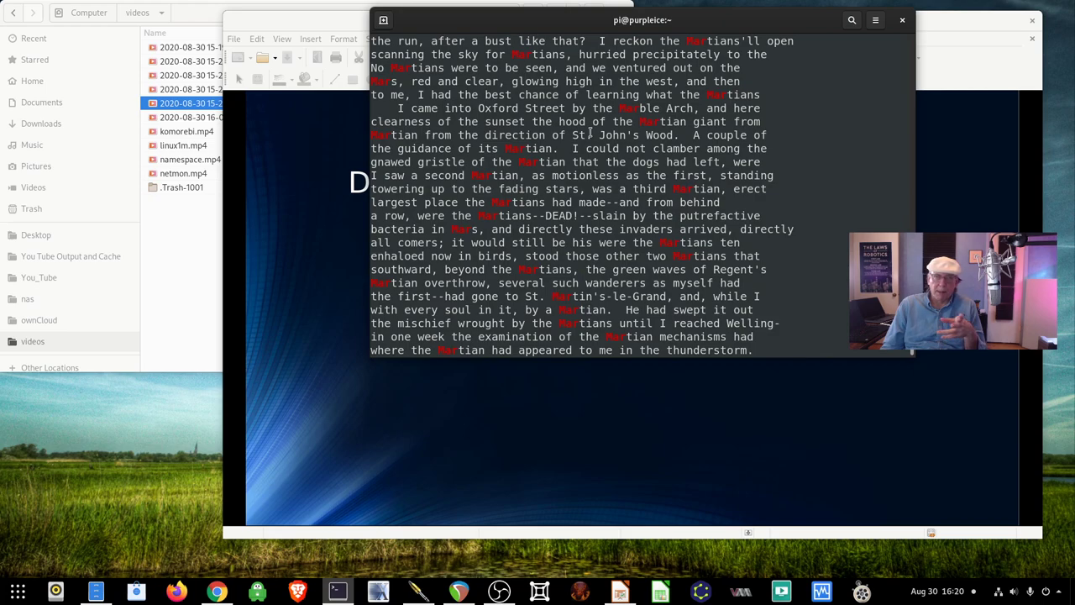
scroll("down", 3)
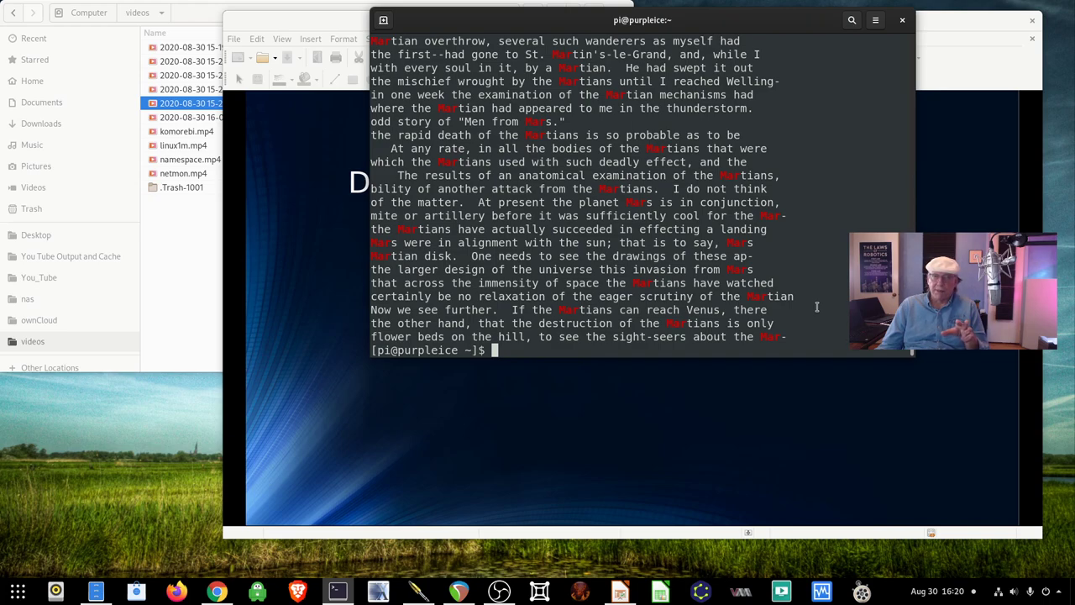
type("grep Mar warw10.txt")
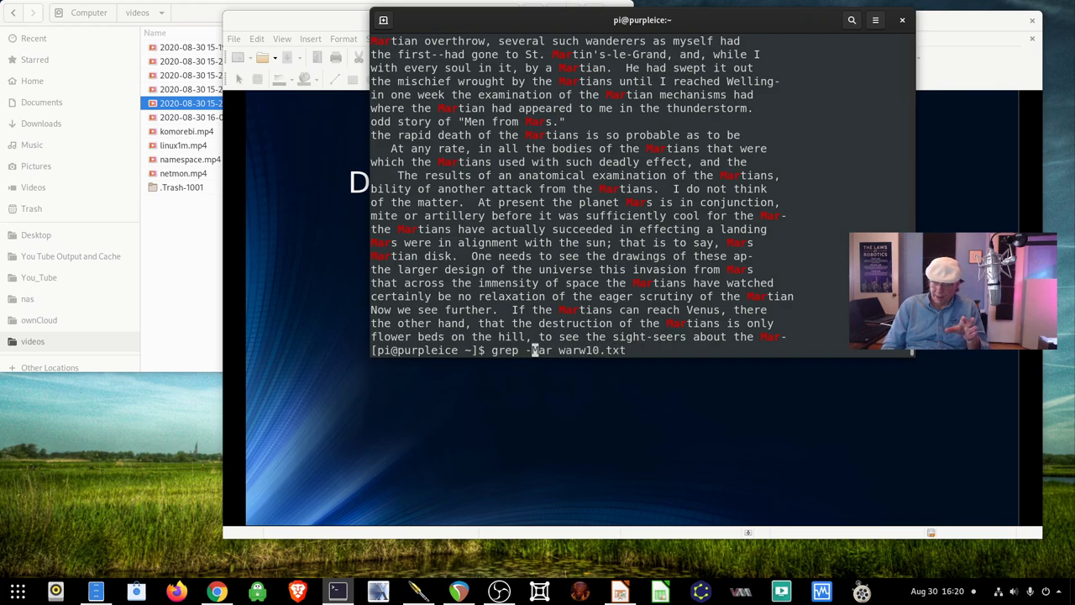
Run grep -n Mar warw10.txt to prefix matches with line numbers.
type("n")
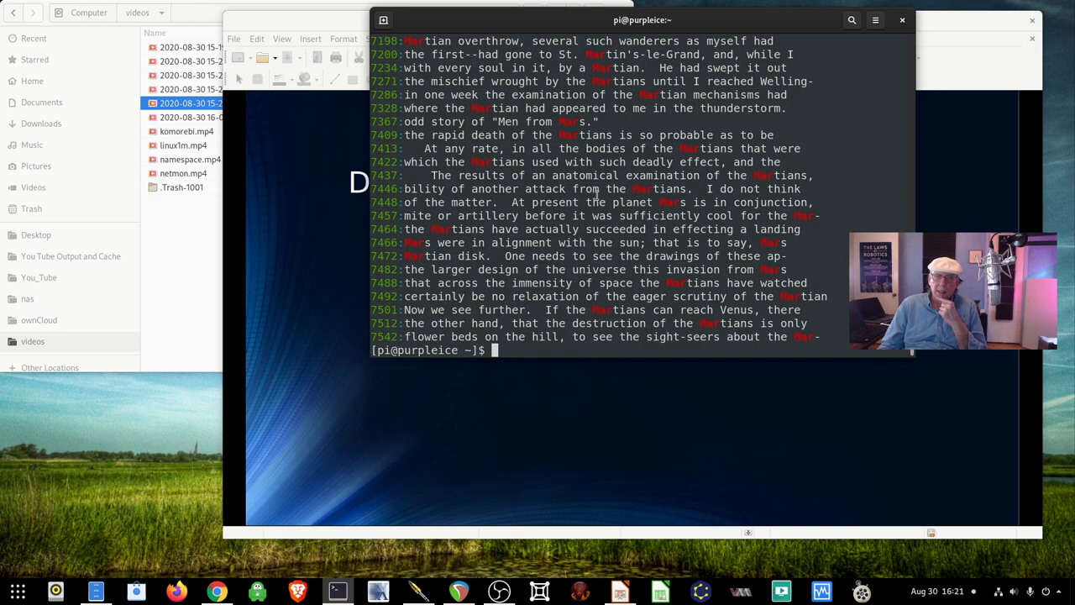
type("grep -n Mar warw10.txt")
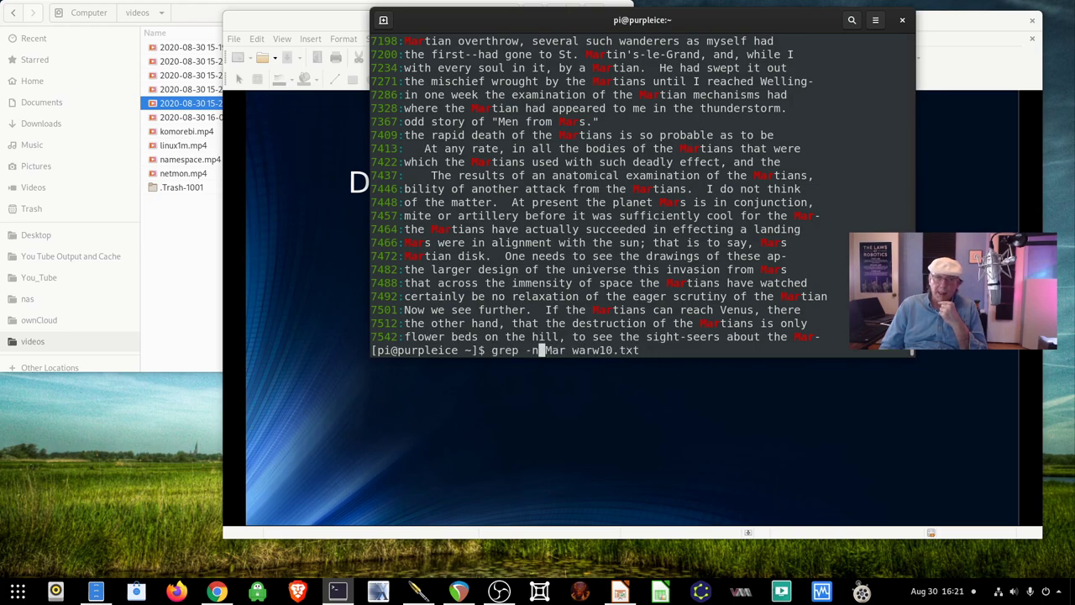
Run grep -in Mar warw10.txt for case-insensitive, numbered matches.
type("i")
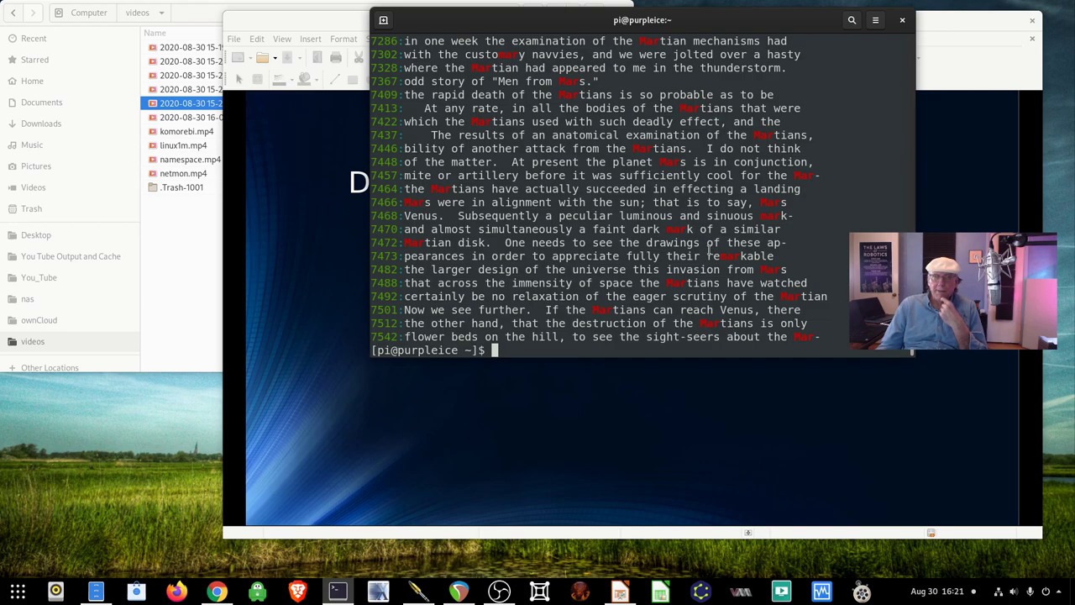
type("grep -in Mar warw10.txt")
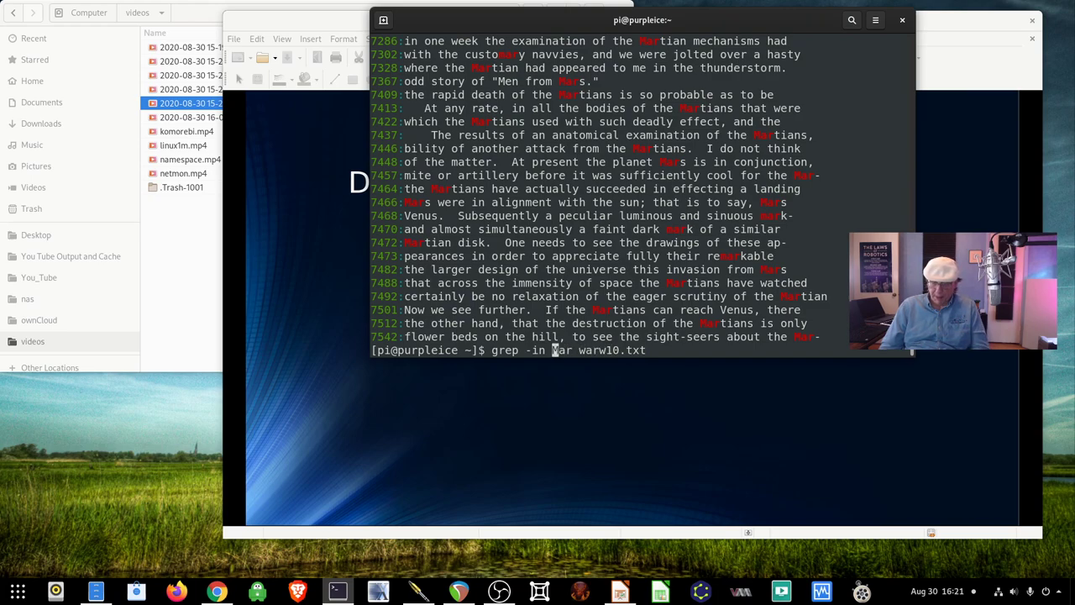
type("^")
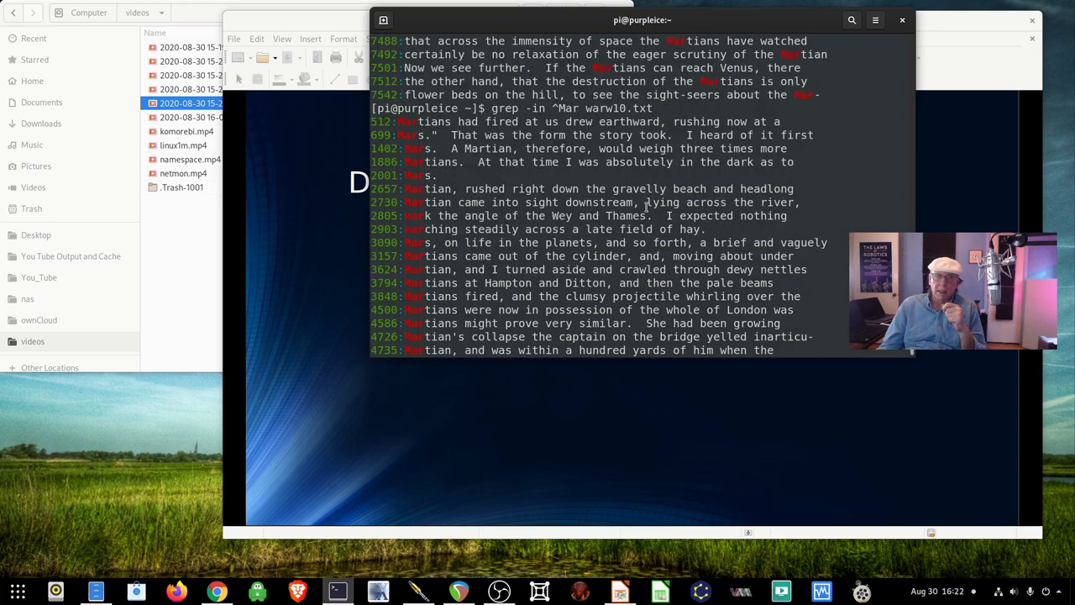
Run grep -in ^Mar warw10.txt and scroll through the line-start matches.
scroll("down", 3)
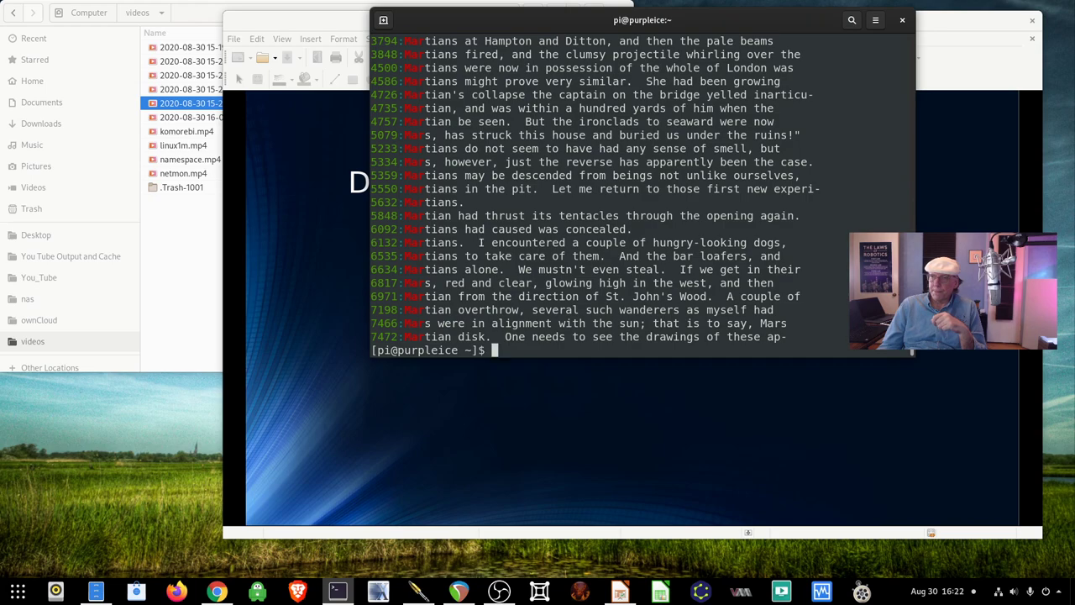
mouse_move(675, 337)
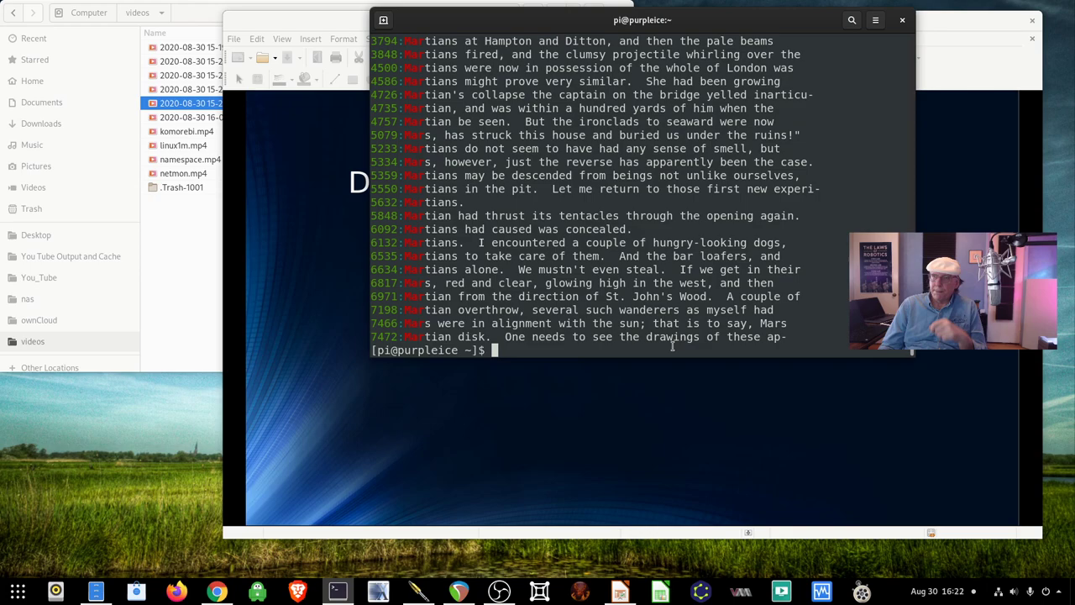
type("grep -in ^Mar warw10.txt")
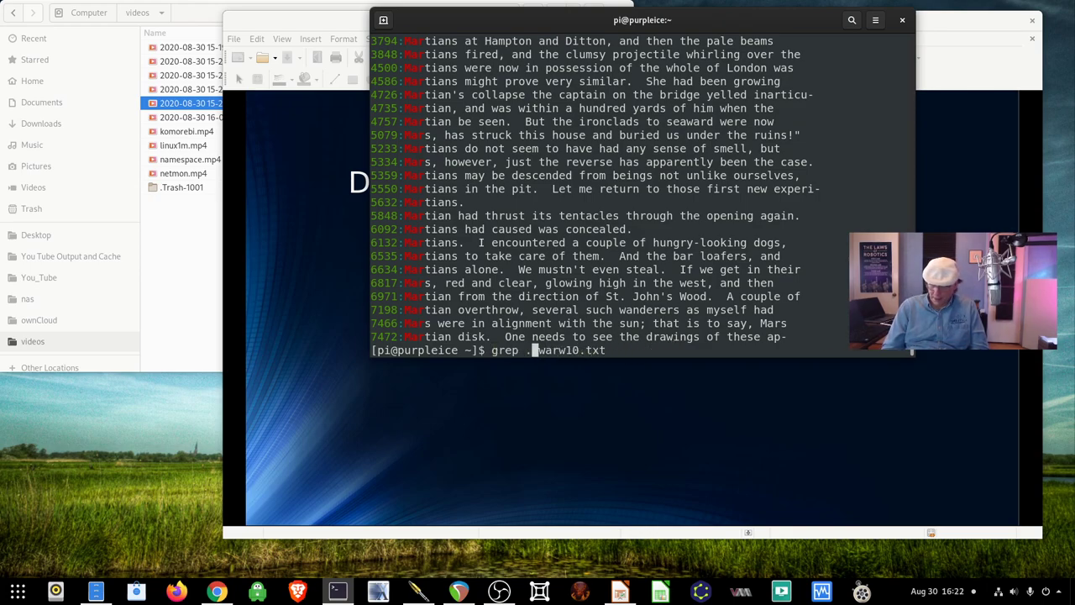
Run grep .n and then grep .n. on warw10.txt.
type("n")
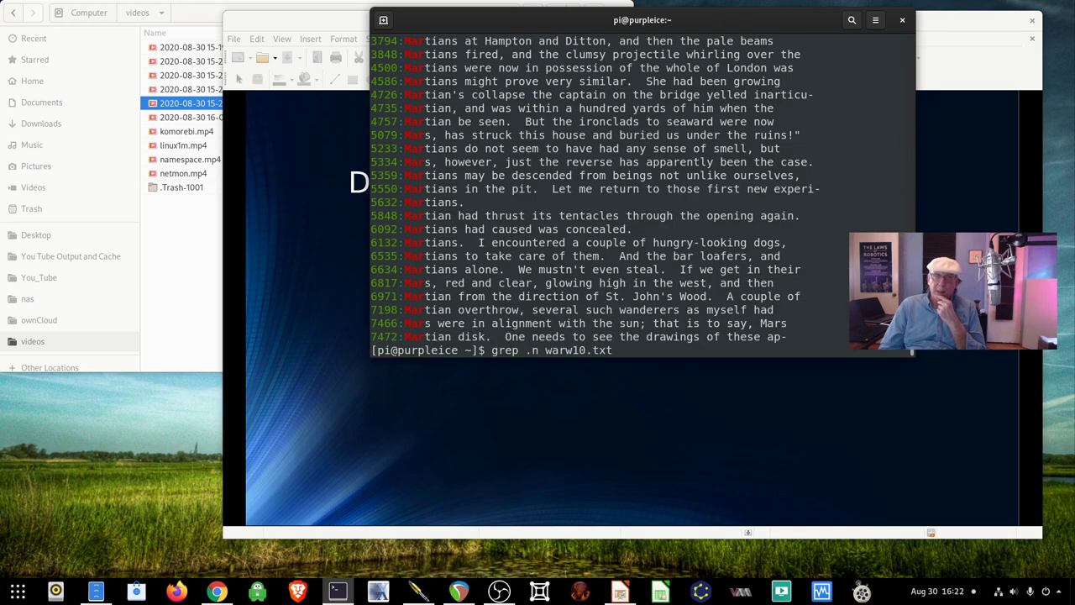
key("Return")
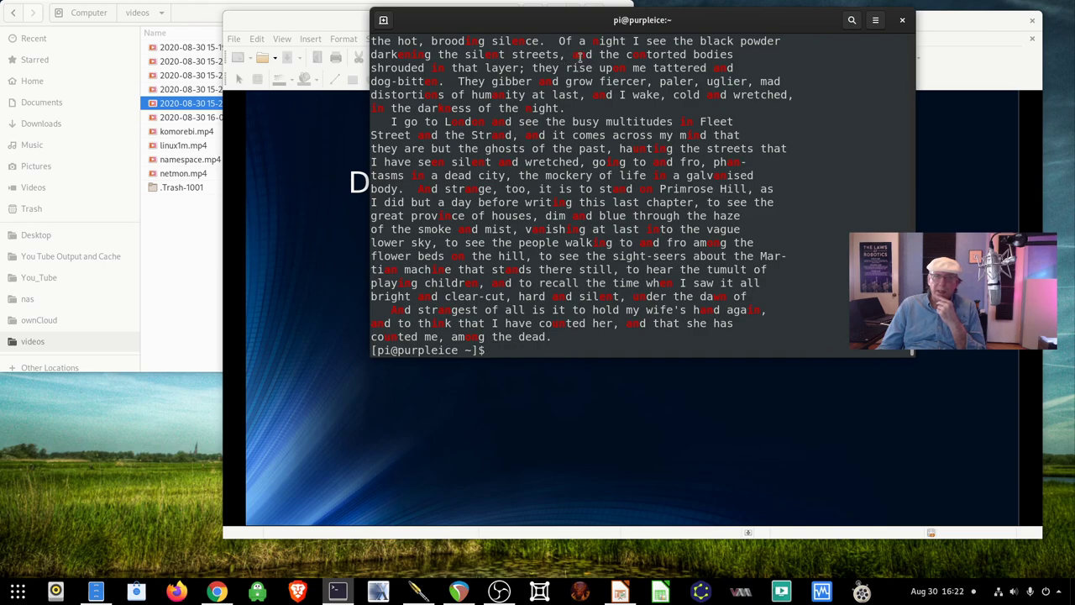
type("grep .n warw10.txt")
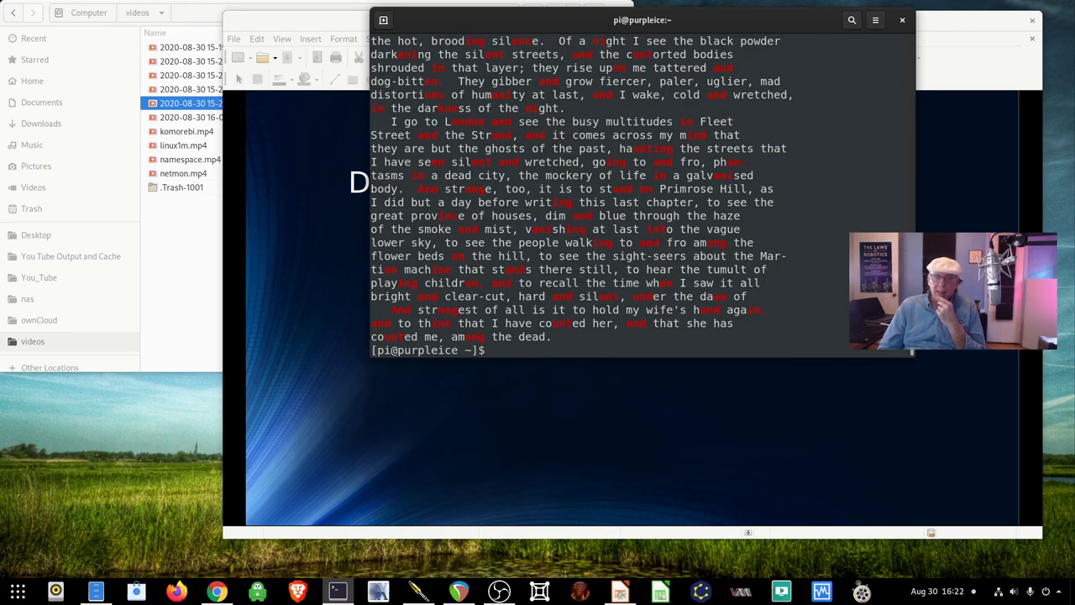
type("grep .n. warw10.txt")
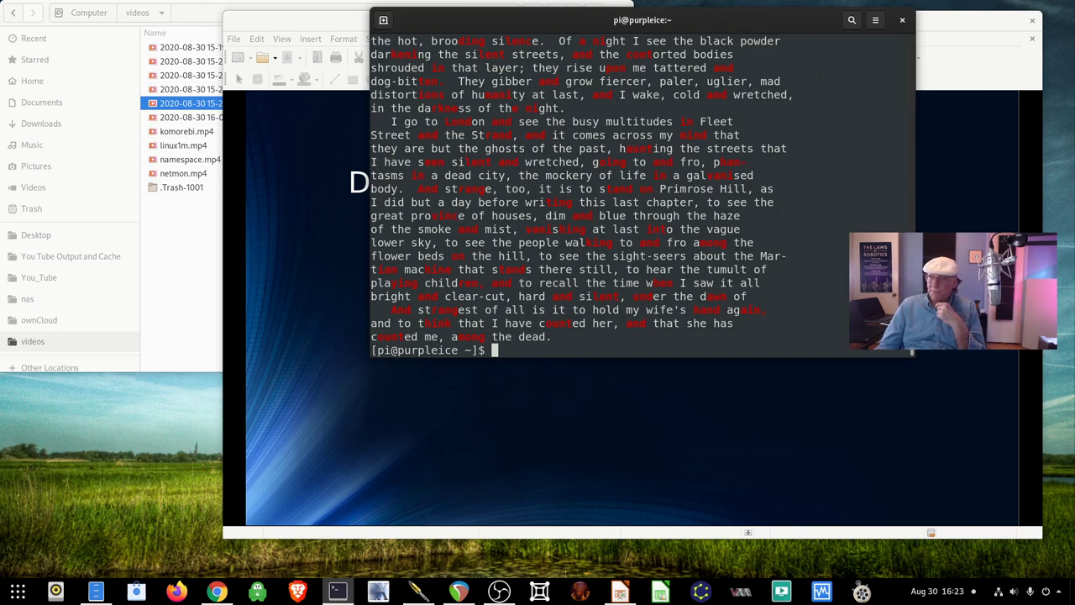
mouse_move(778, 337)
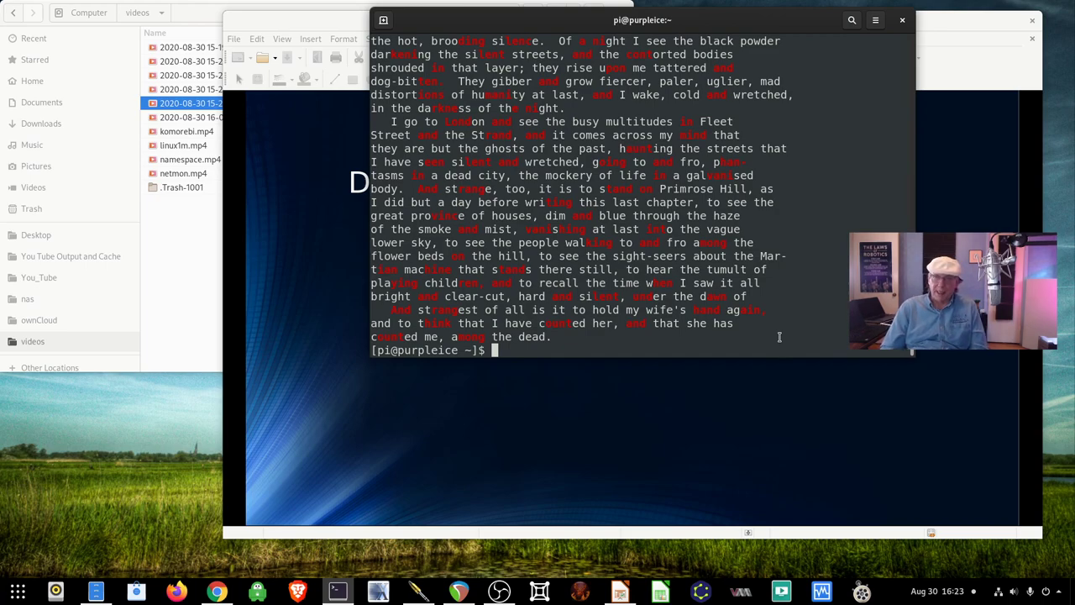
Run egrep '^(m|e)' warw10.txt and scroll through the highlighted results.
type("egrep")
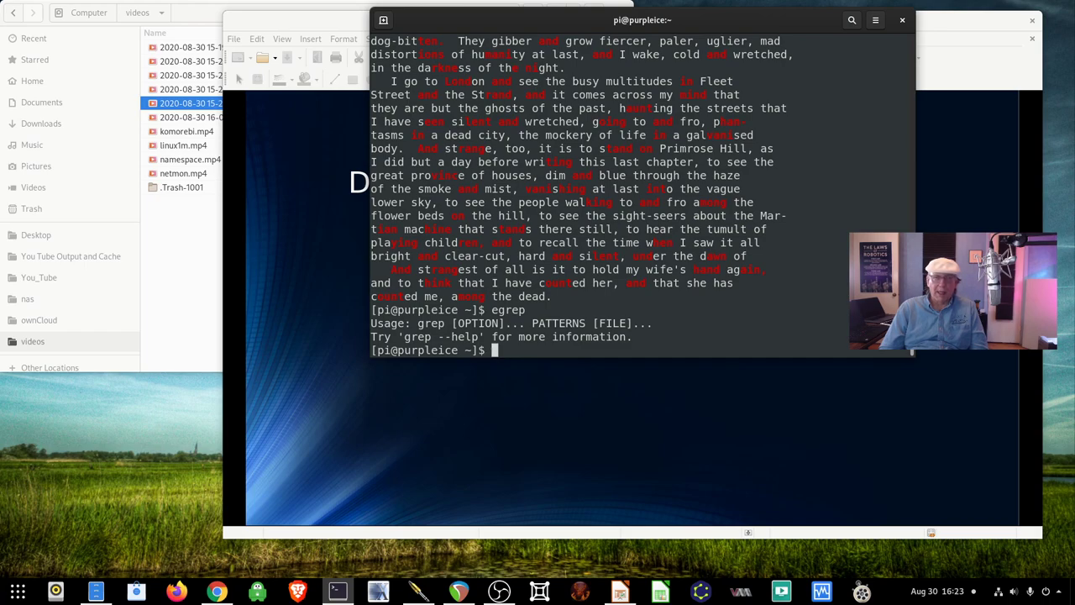
type("egrep")
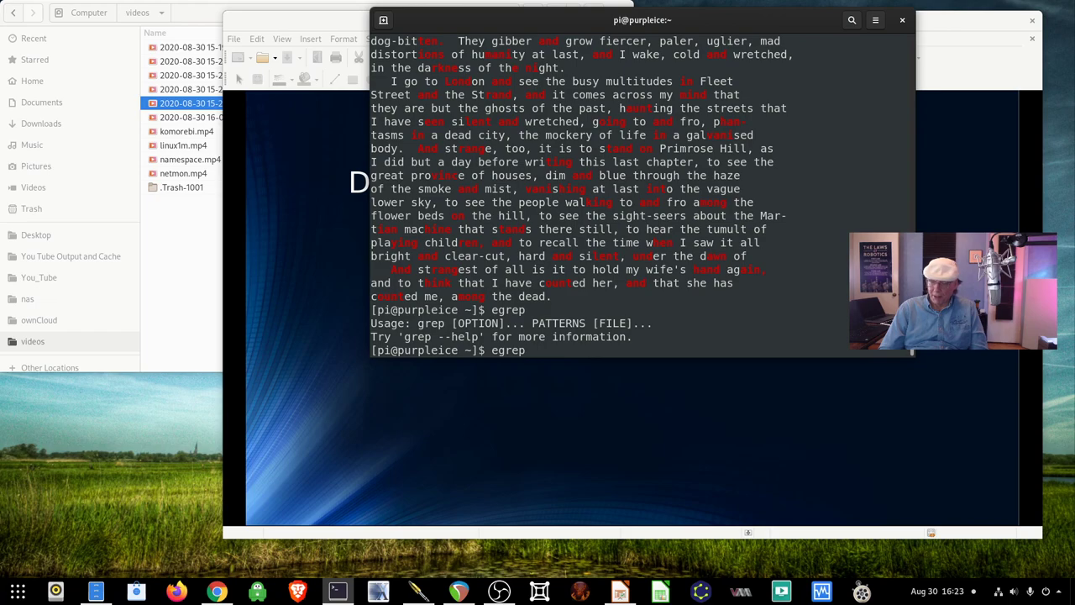
type("'")
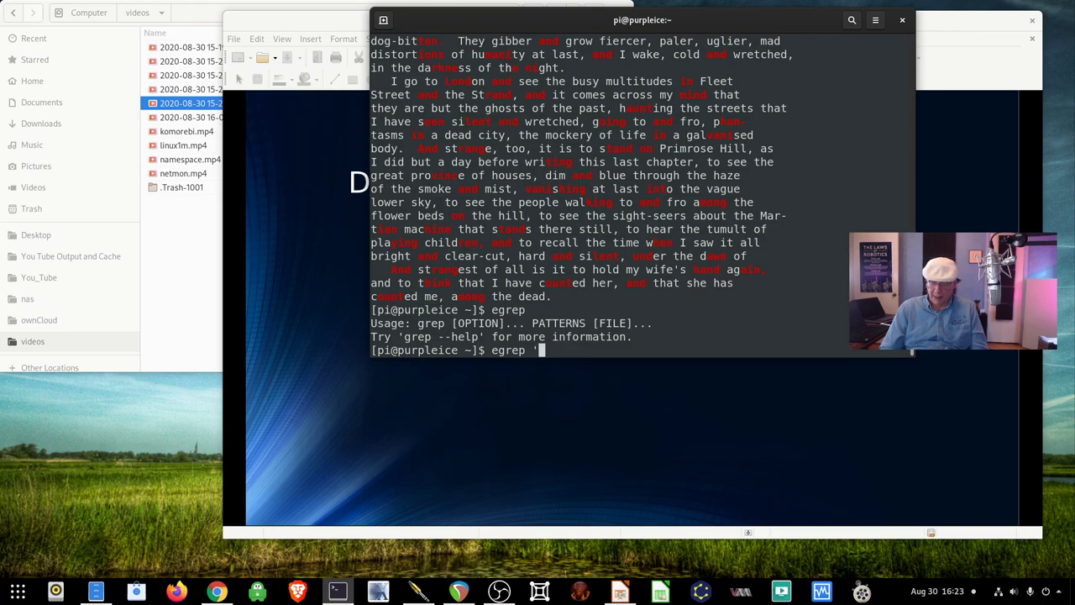
type("^")
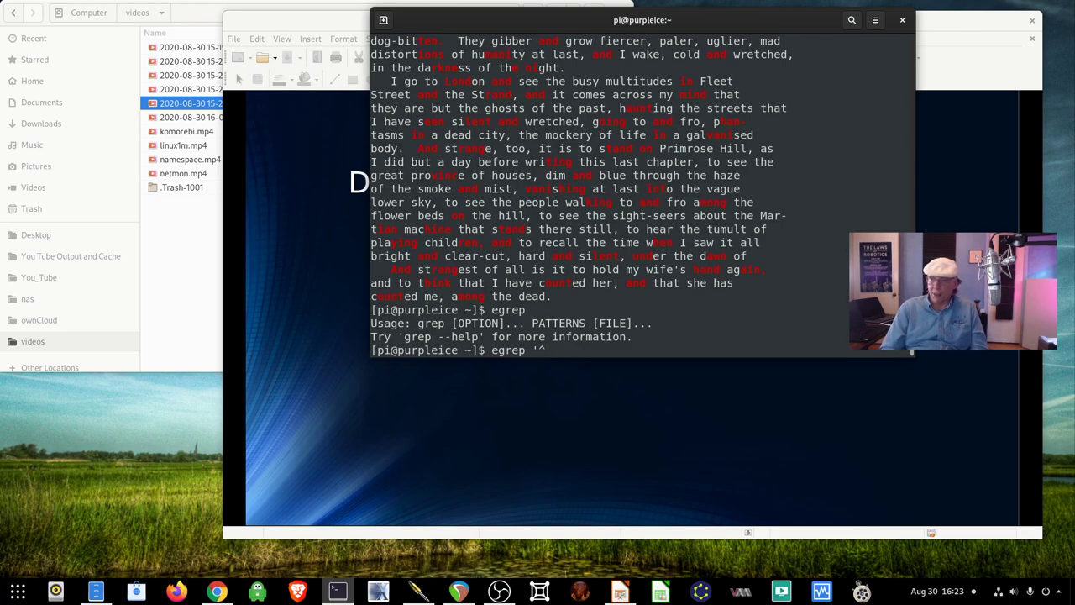
type("(l")
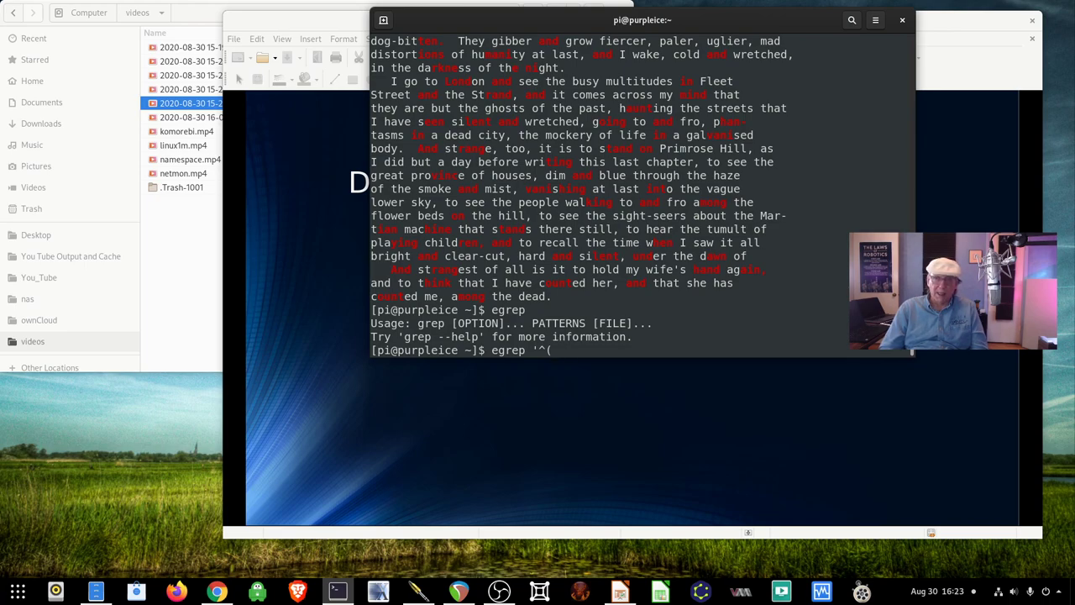
type("m|")
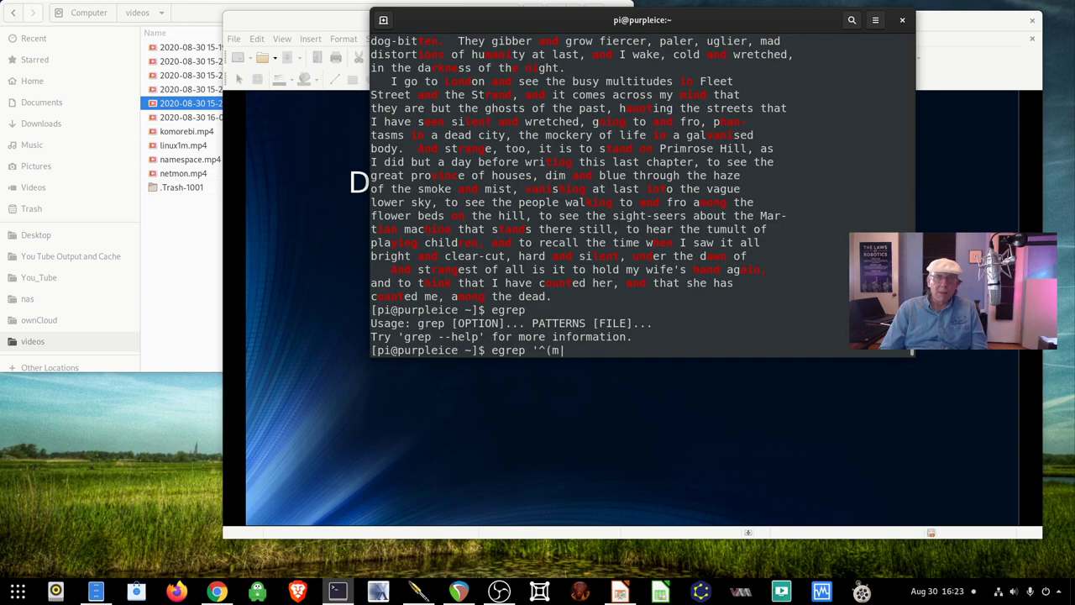
type("e")
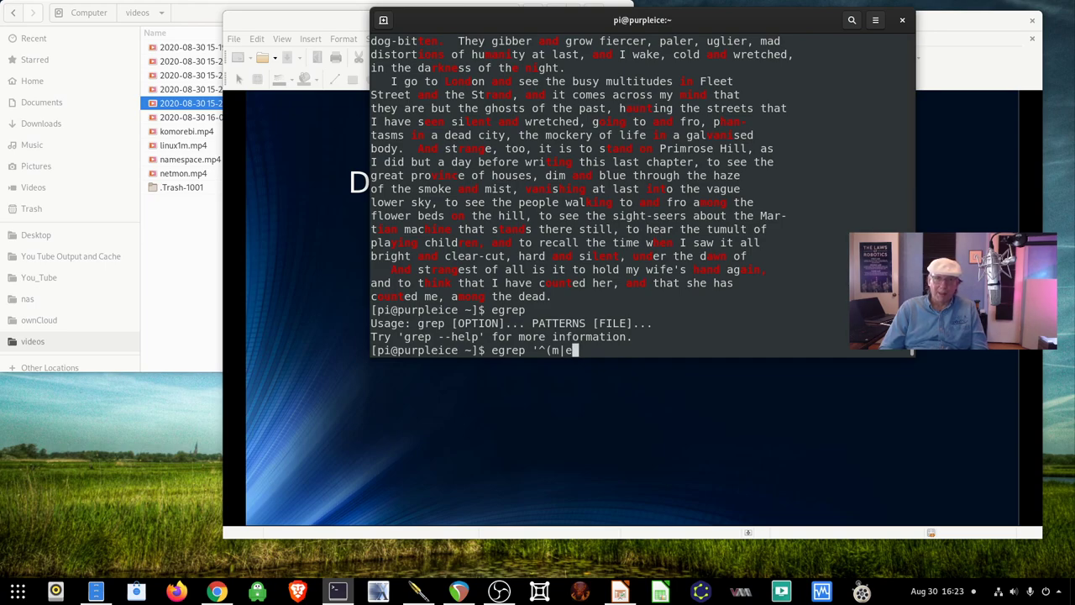
type(");")
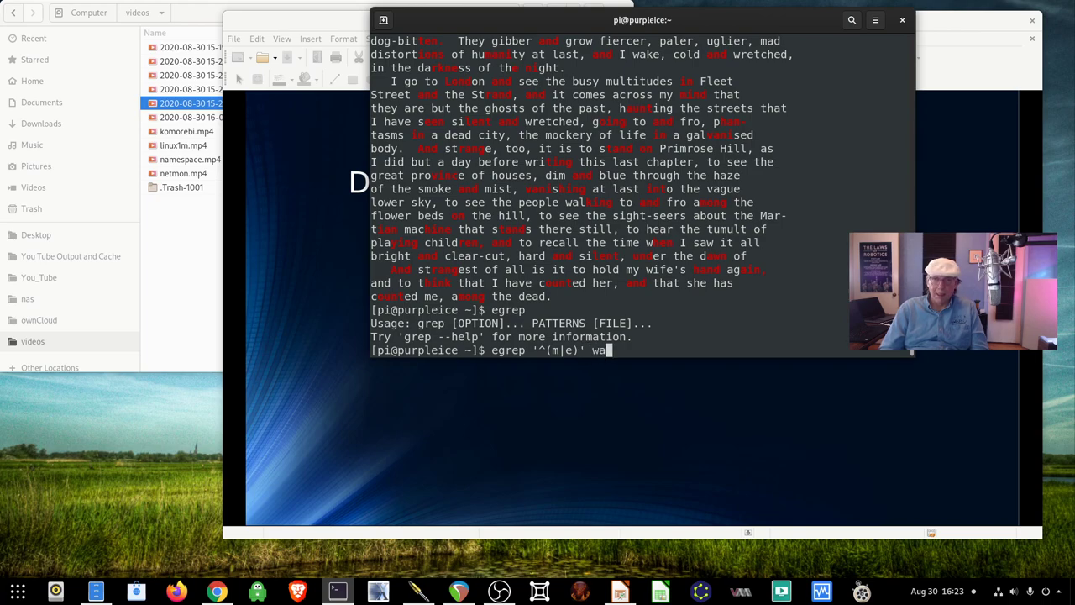
key("Return")
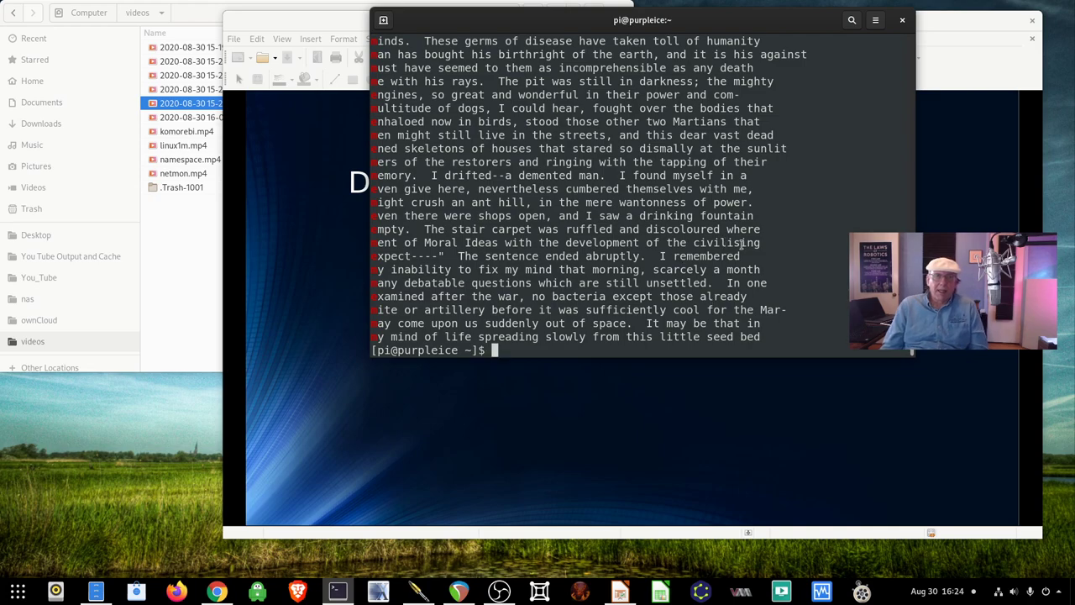
scroll("down", 3)
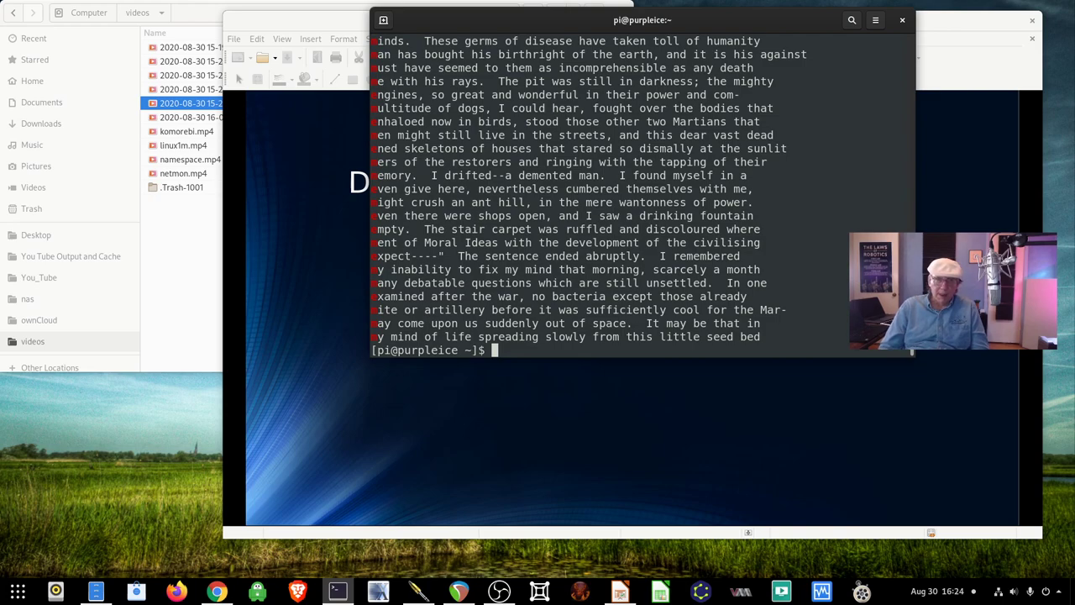
type("egrep '^(m|e)' warw10.txt")
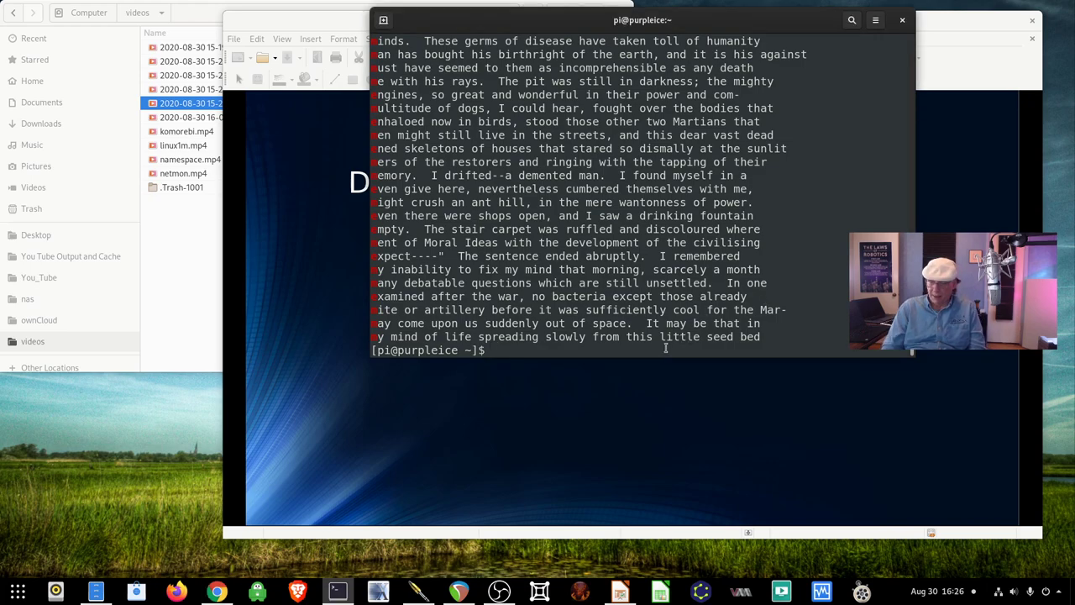
Run pgrep with no arguments to show its no-matching-criteria error.
type("pgrep")
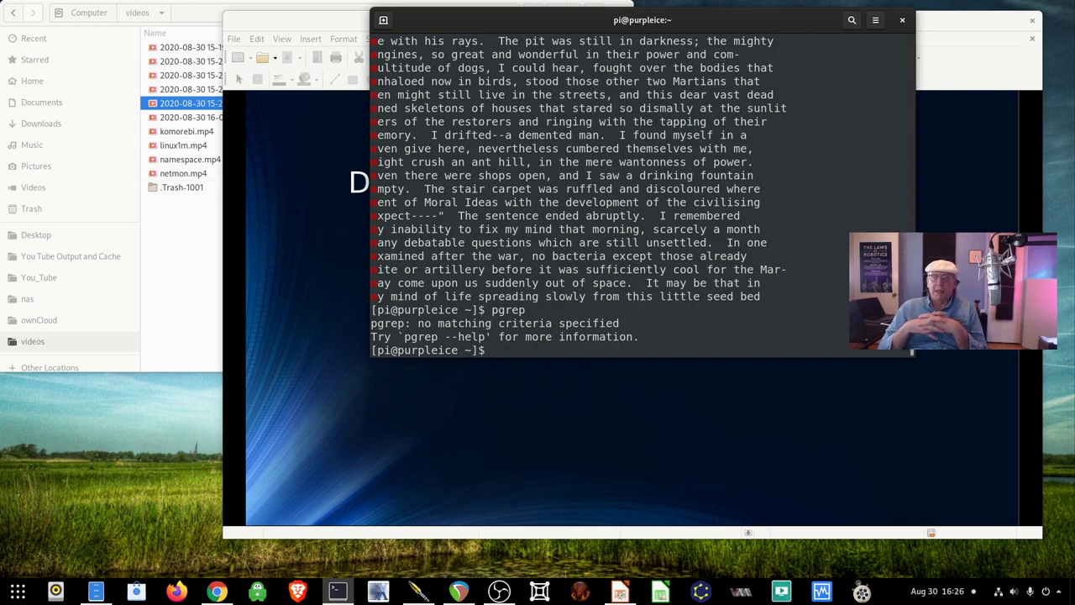
type("pgrep")
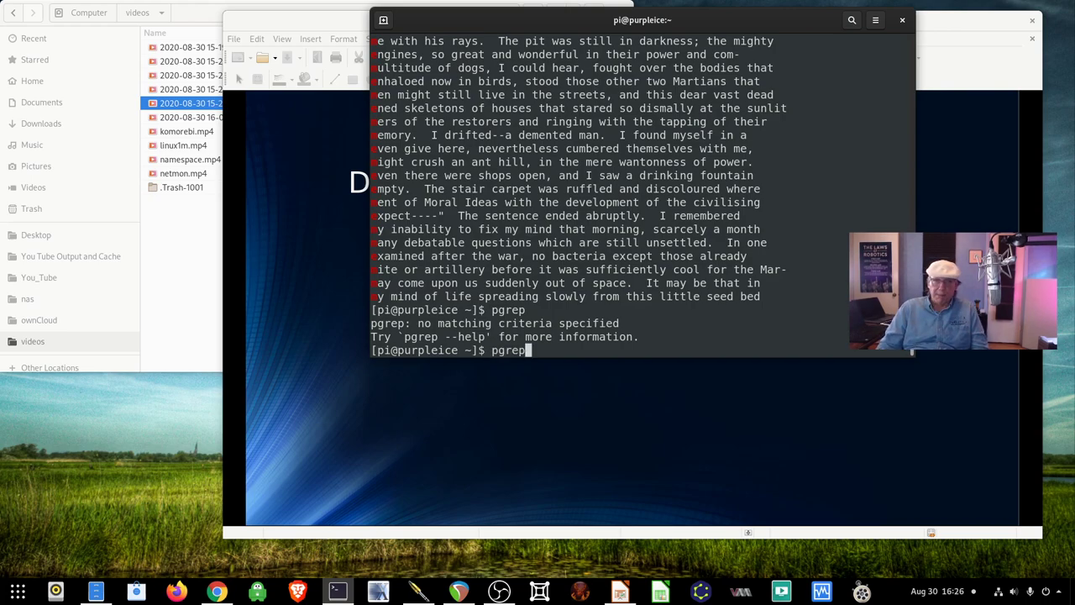
type("grep -E '^(m|e)' warw10.")
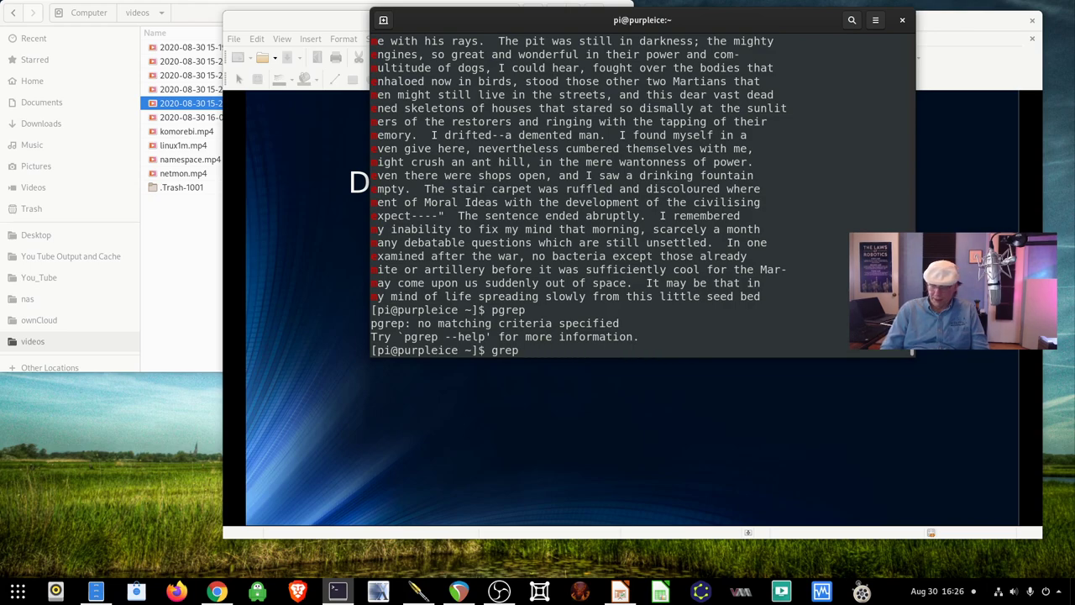
List every line mentioning Mars in the text files with grep Mars *.txt.
type("Mars *.")
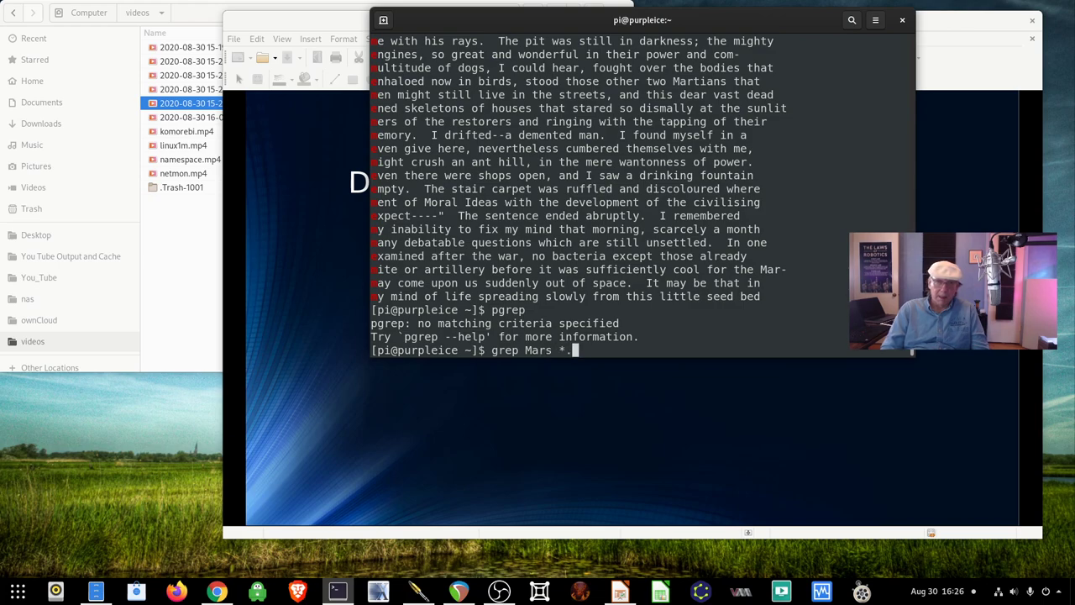
key("Return")
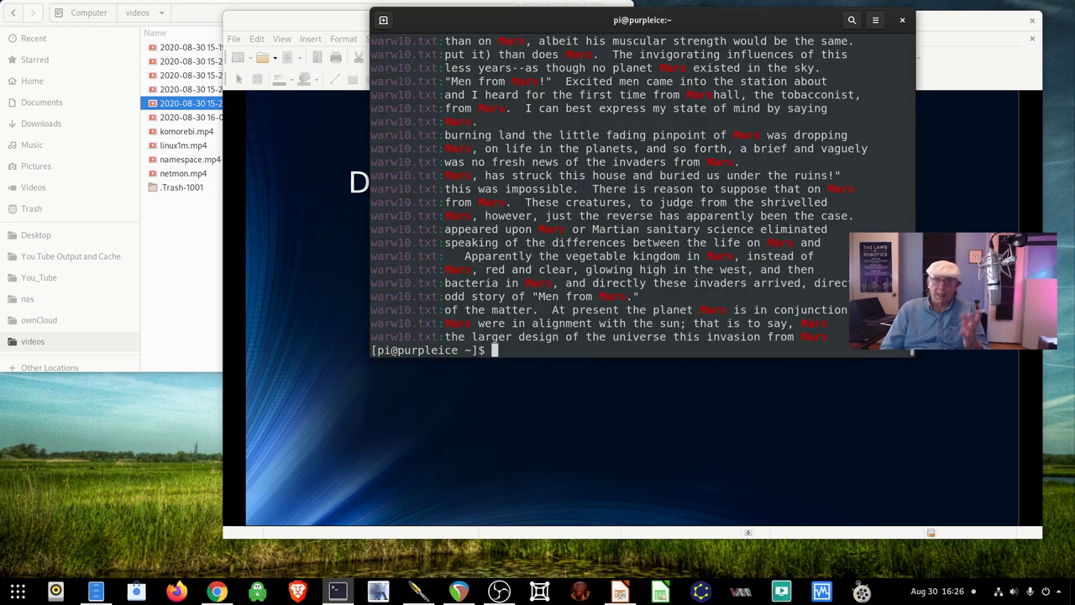
type("grep Mars *.txt")
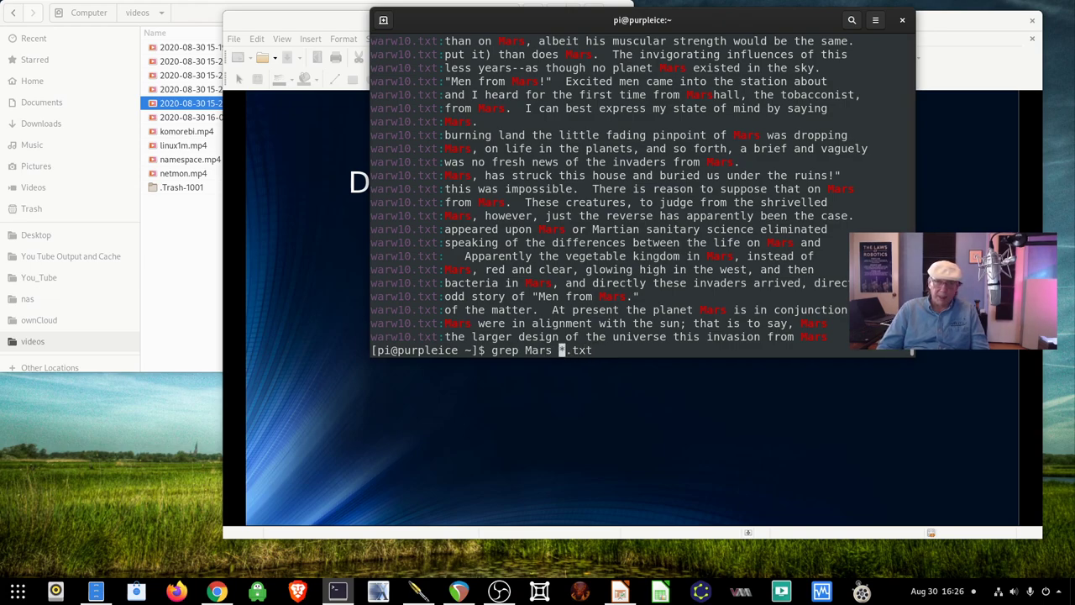
type("-")
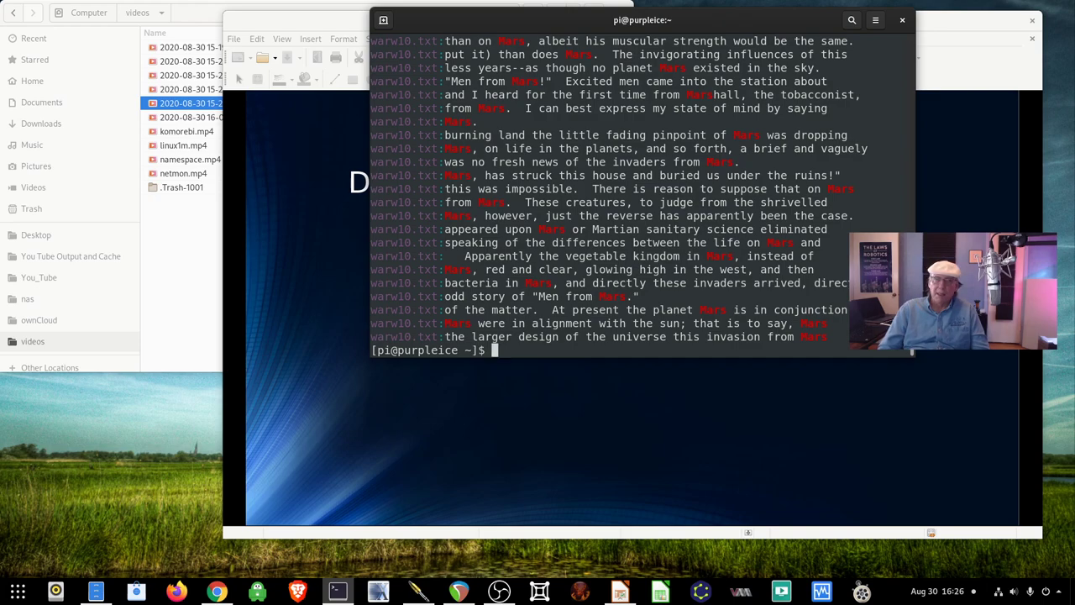
type("pgrep")
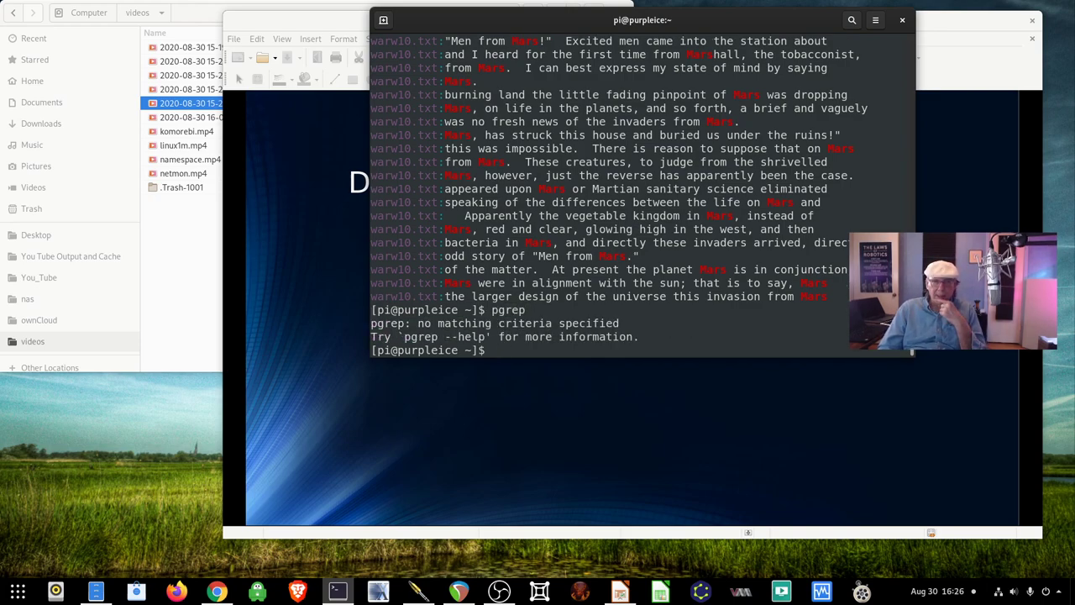
Show pgrep --help usage output and scroll through its full options list.
type("pgrep --help")
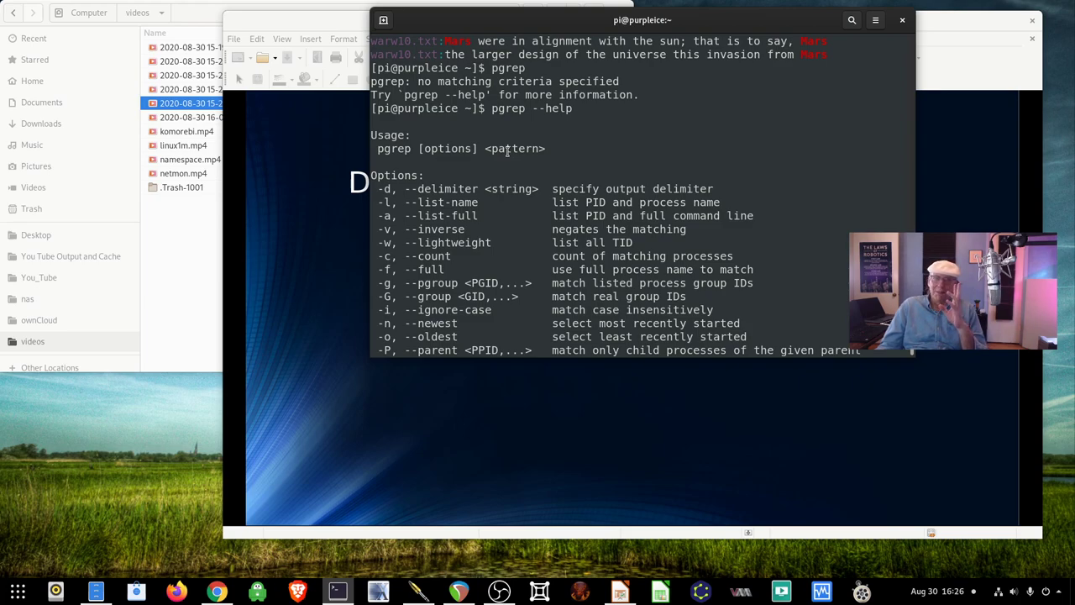
scroll("down", 3)
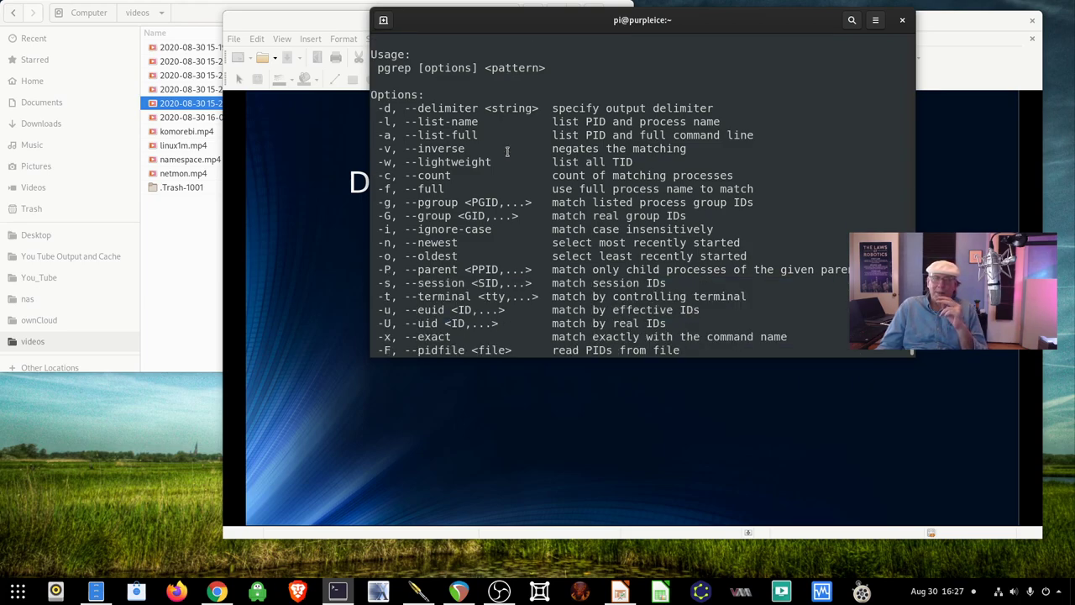
scroll("down", 3)
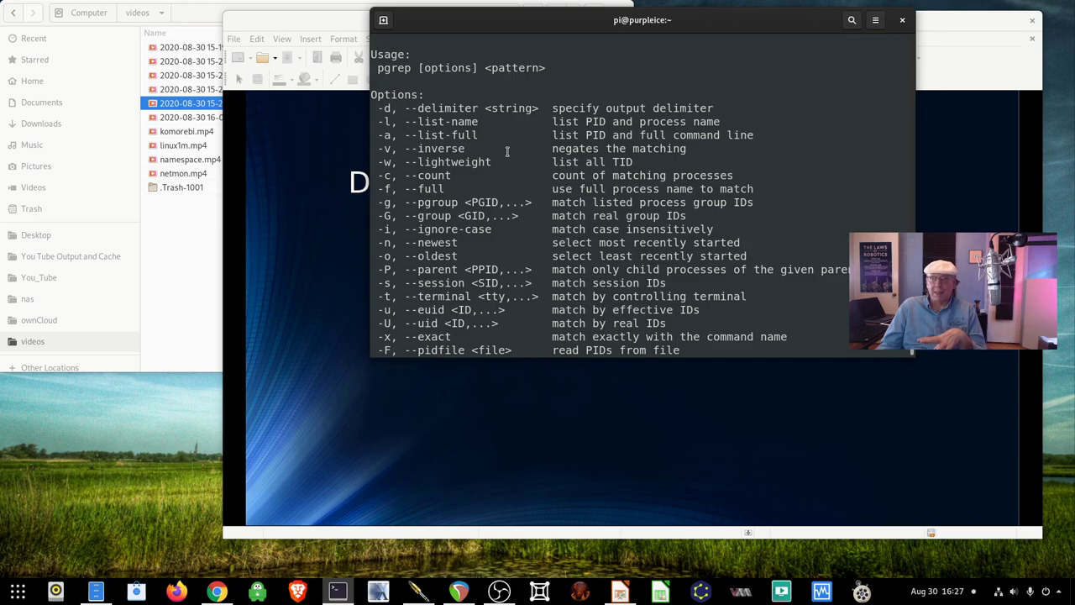
scroll("down", 3)
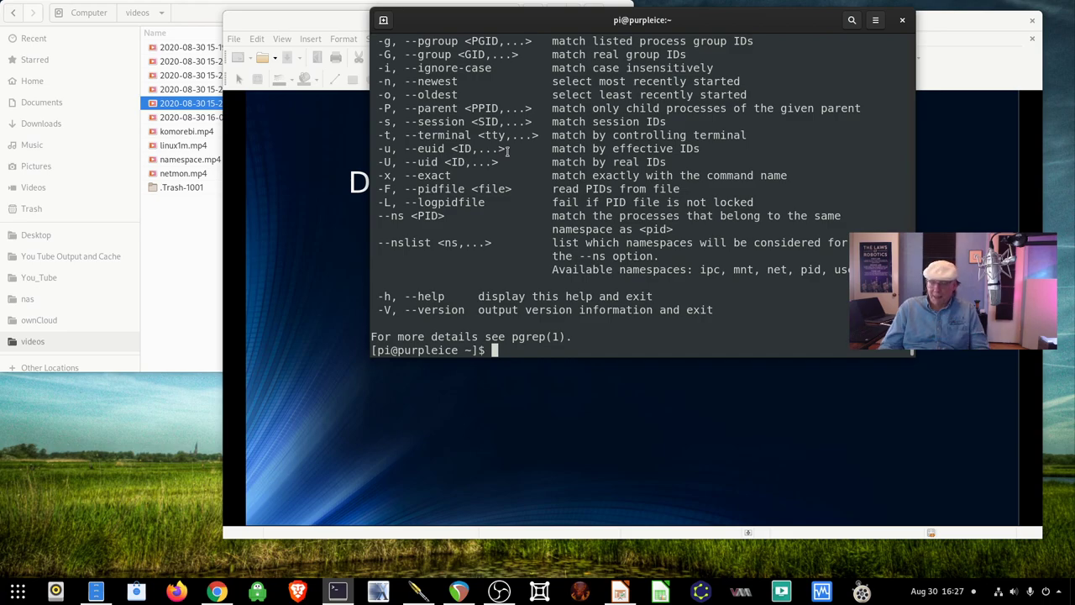
Page through the ps -ef process listing in more until the shell prompt returns.
type("ps -ef |")
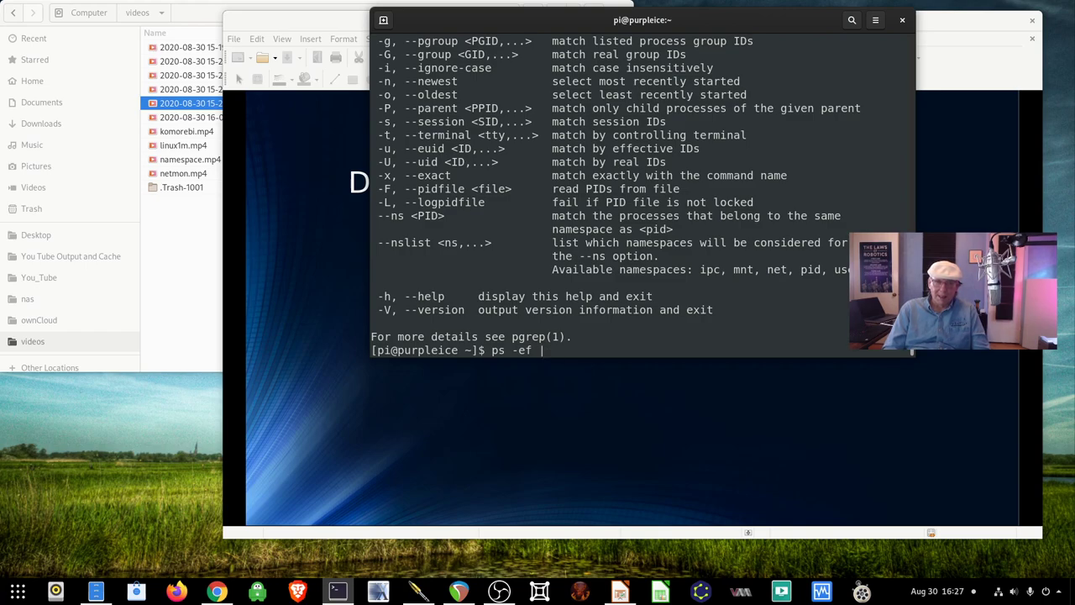
type("\" \"")
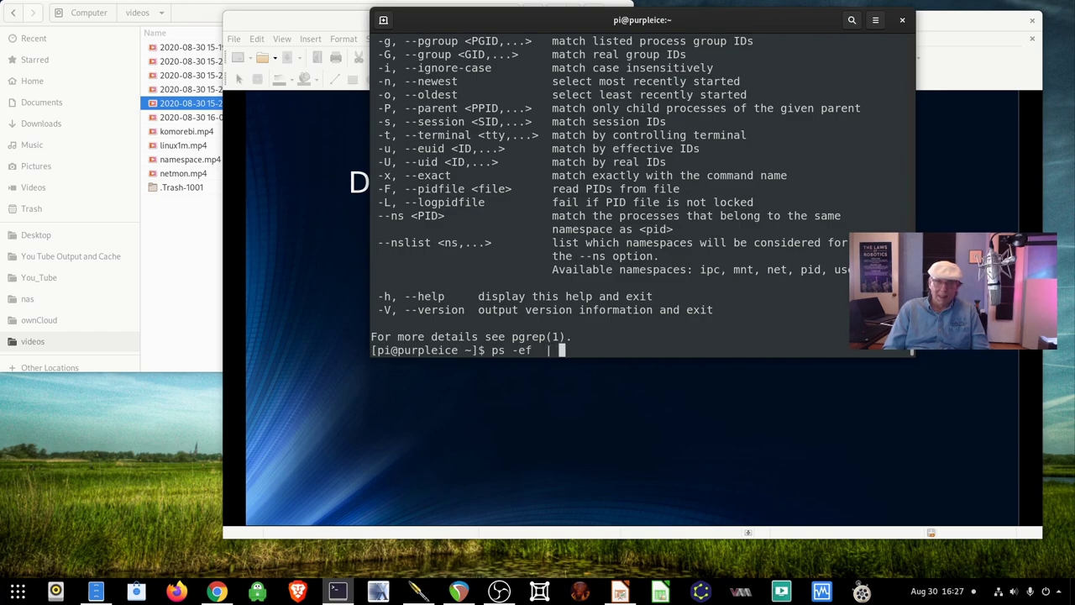
key("Return")
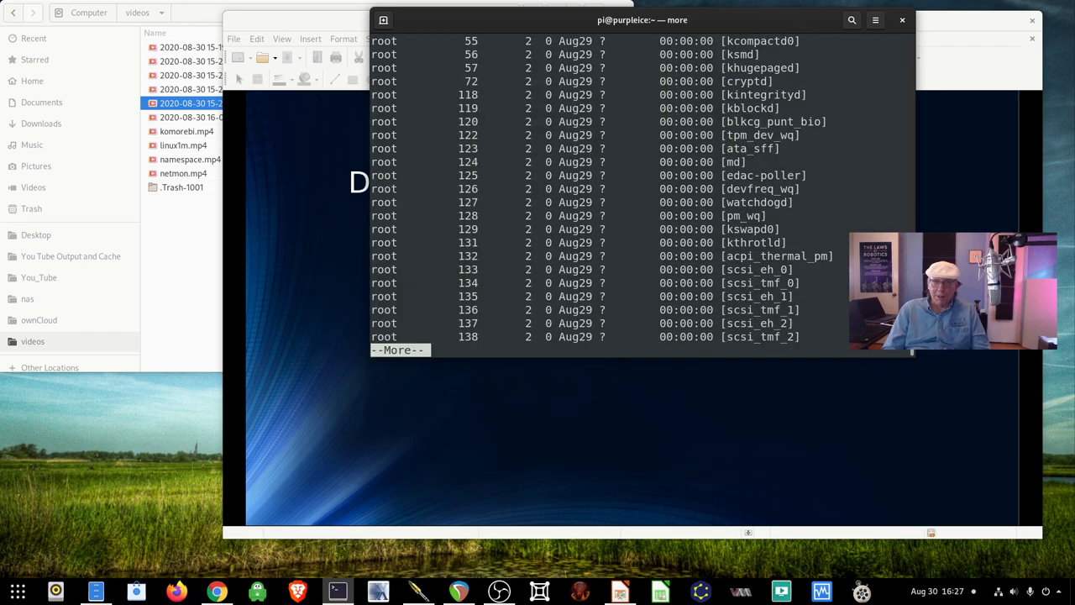
key("space")
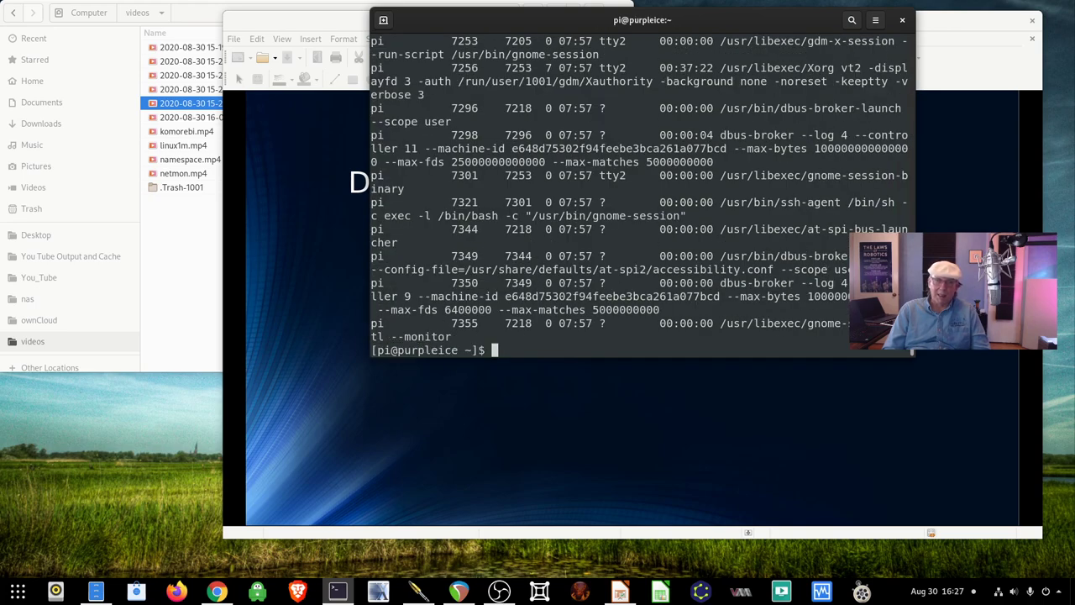
List systemd PIDs with pgrep systemd, then with process names via pgrep -l systemd.
type("pgrep")
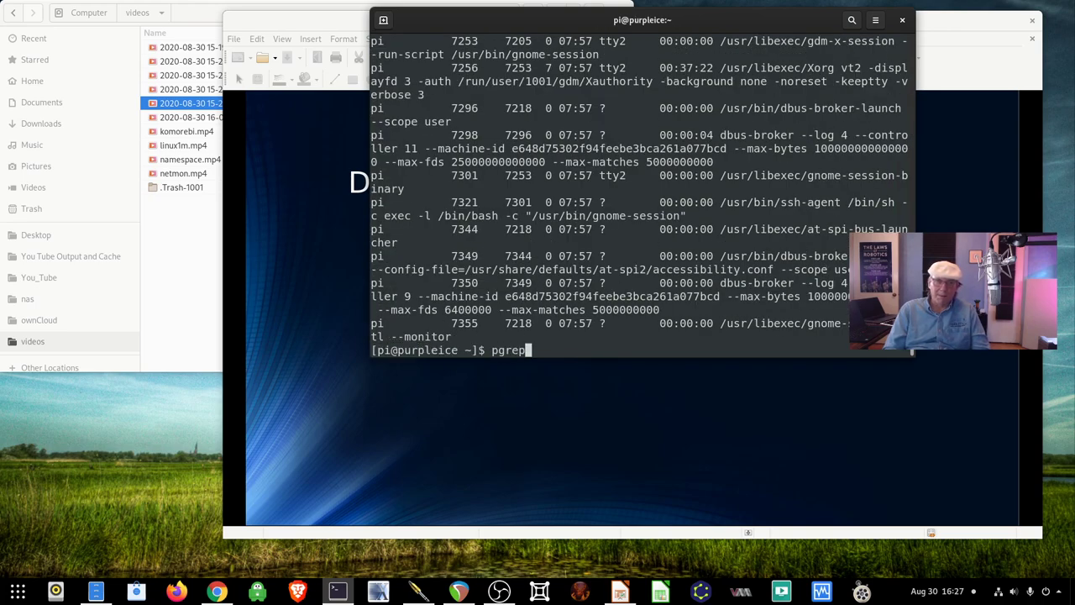
type("systemd")
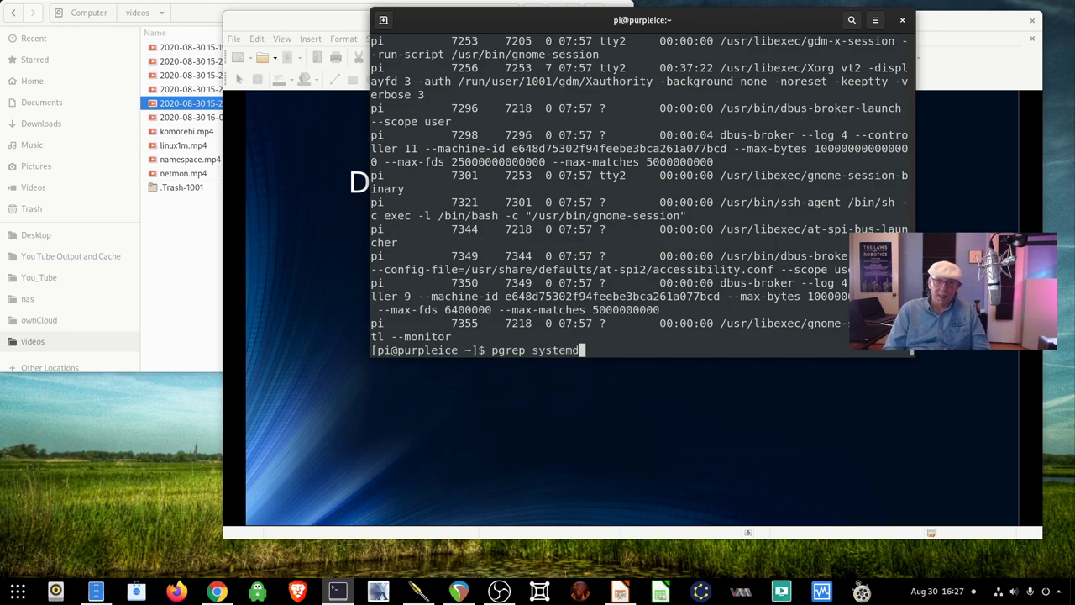
key("Return")
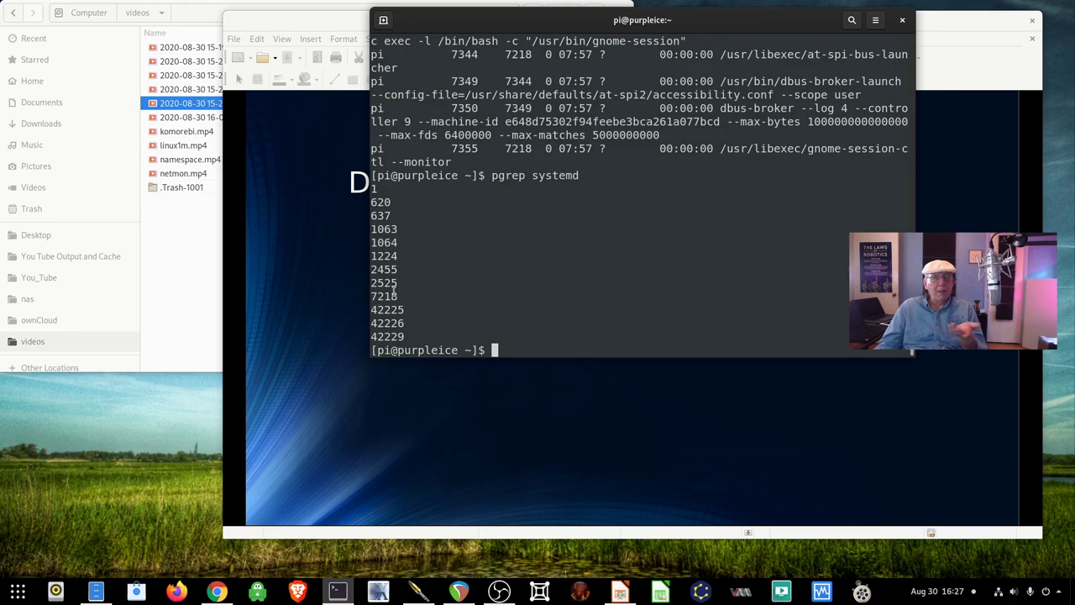
type("pgrep systemd")
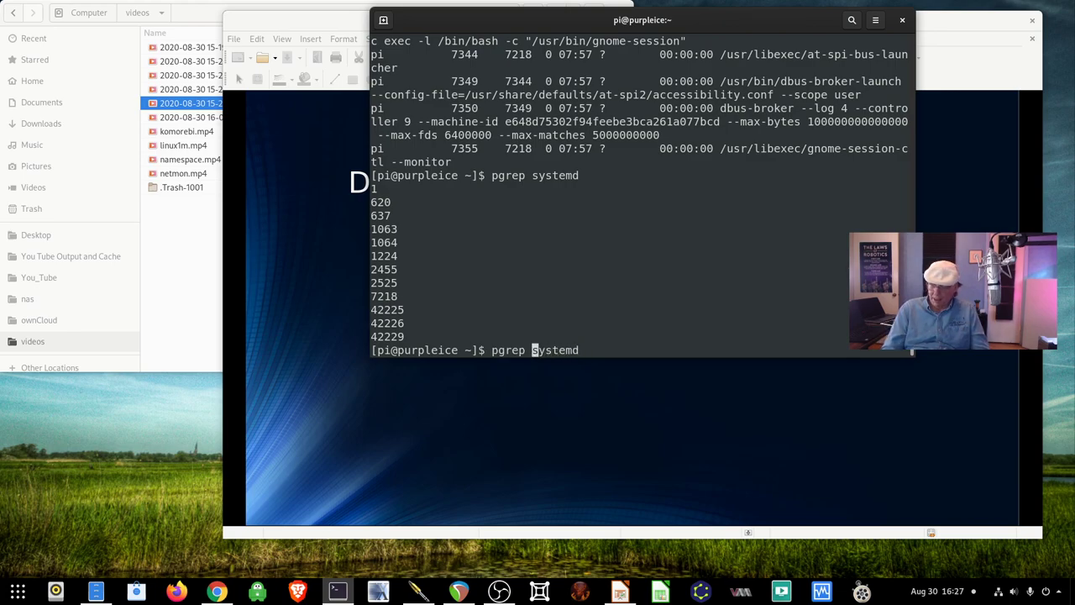
type(" -l")
key("Return")
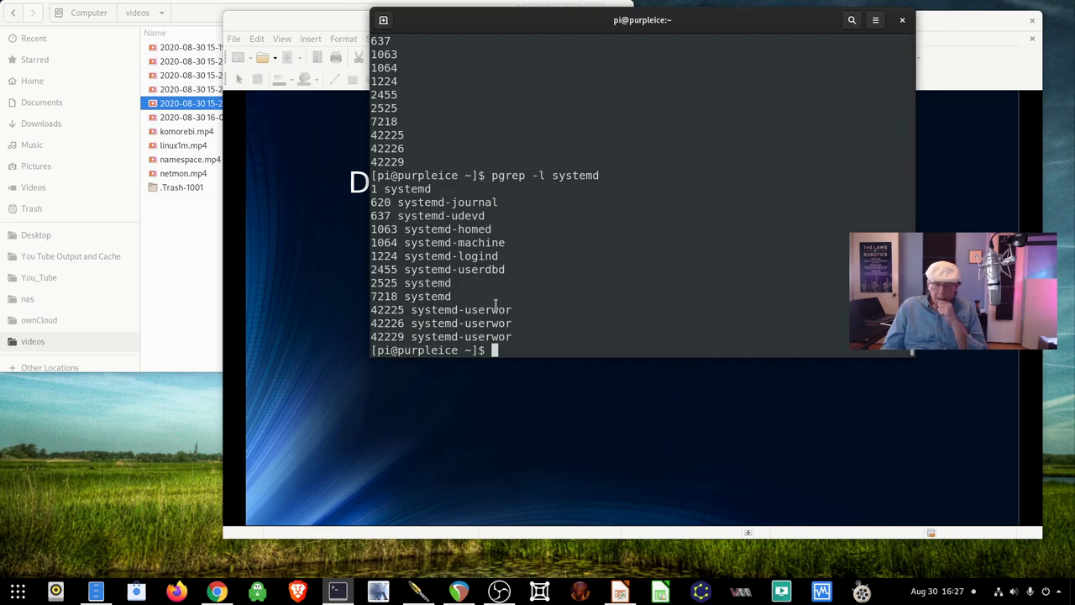
mouse_move(763, 320)
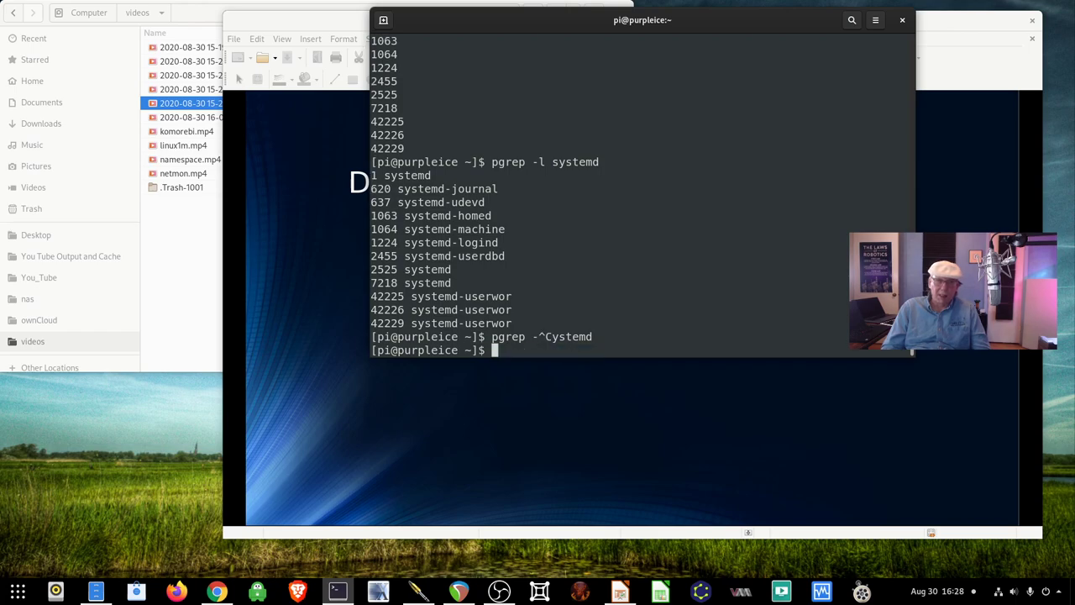
Review pgrep --help options, then list systemd PIDs with full command lines via pgrep -a.
type("pgrep --")
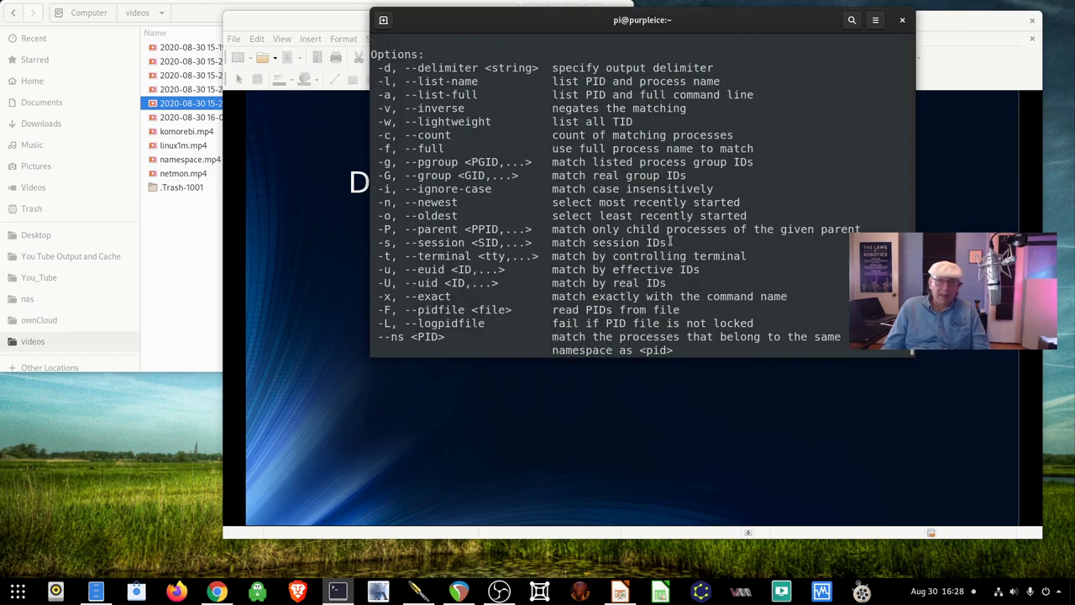
scroll("down", 3)
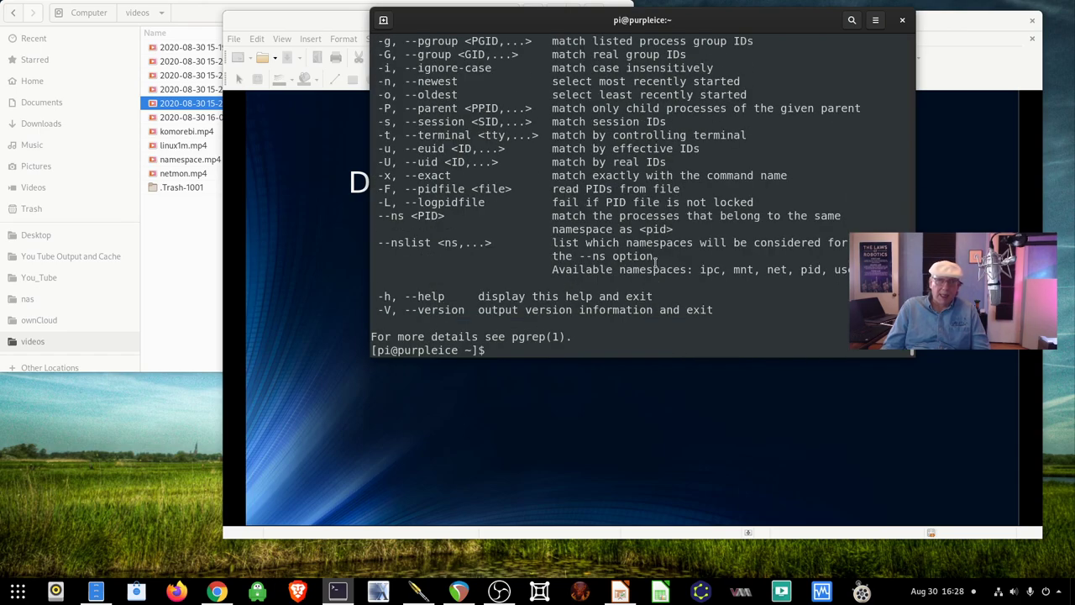
type("pgrep -l systemd")
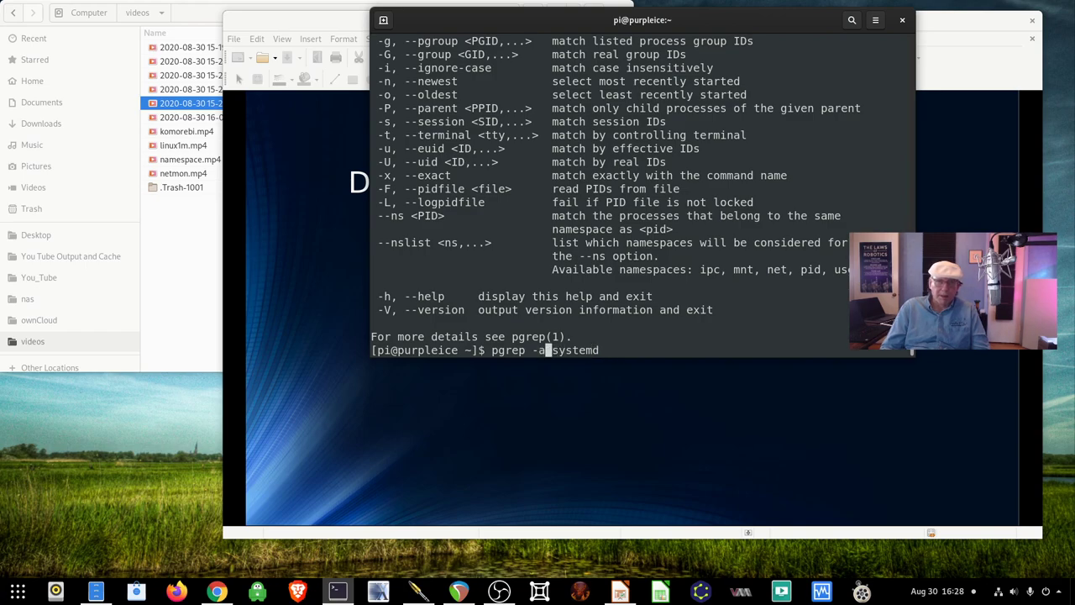
key("Return")
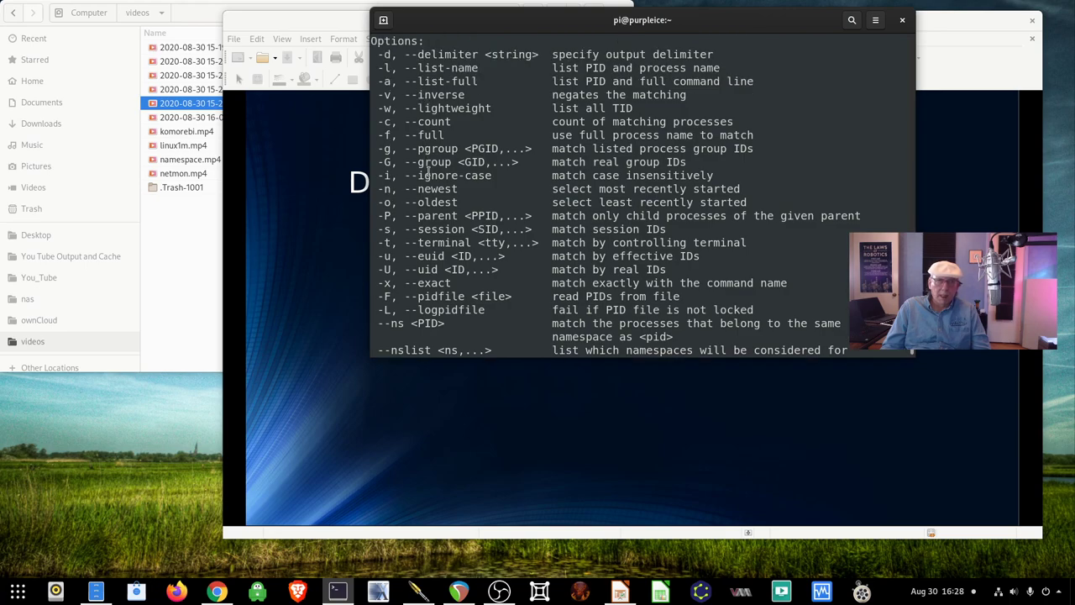
mouse_move(411, 247)
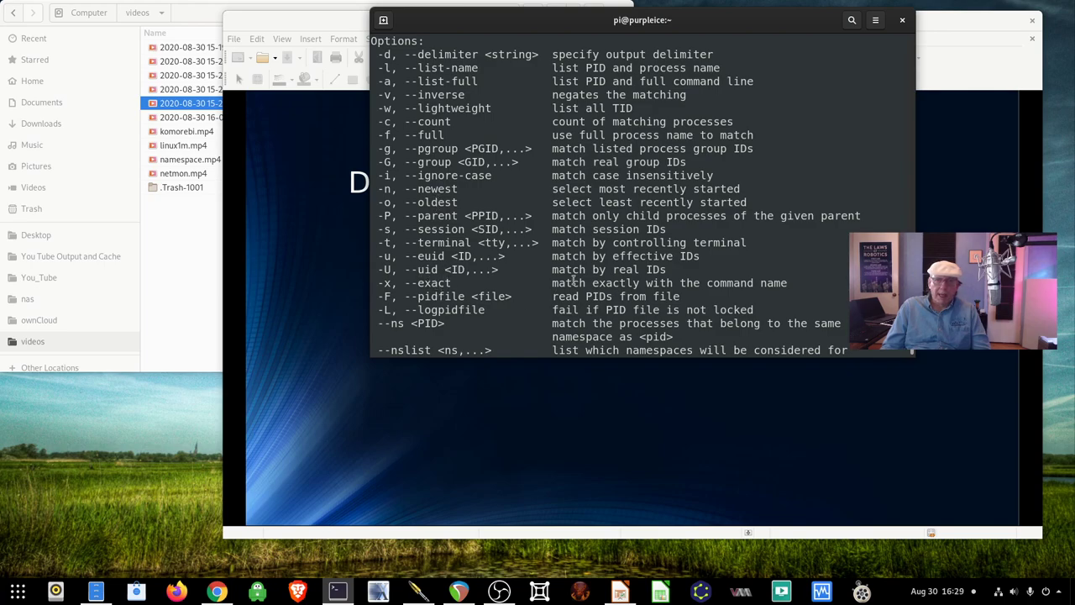
scroll("down", 3)
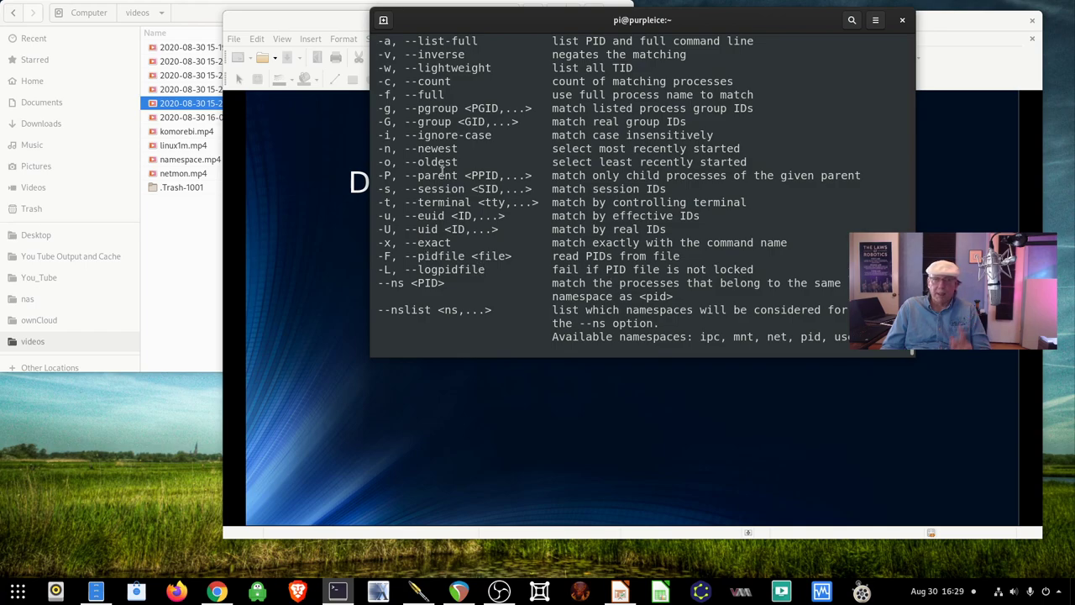
scroll("down", 3)
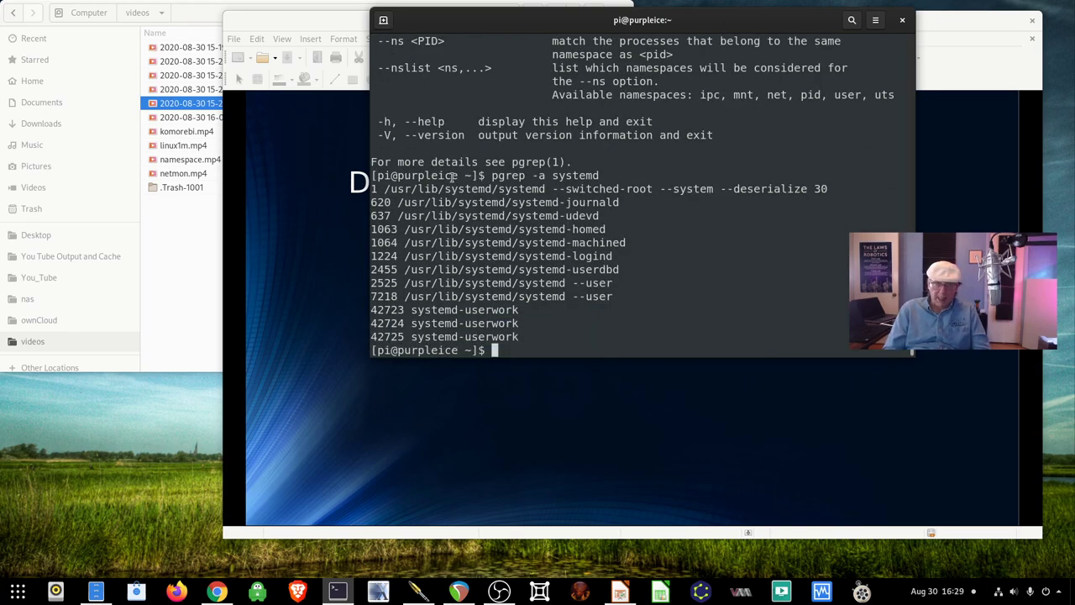
Run dnf search grep and scroll through matches like agrep, ripgrep and grepmail.
type("apt sea")
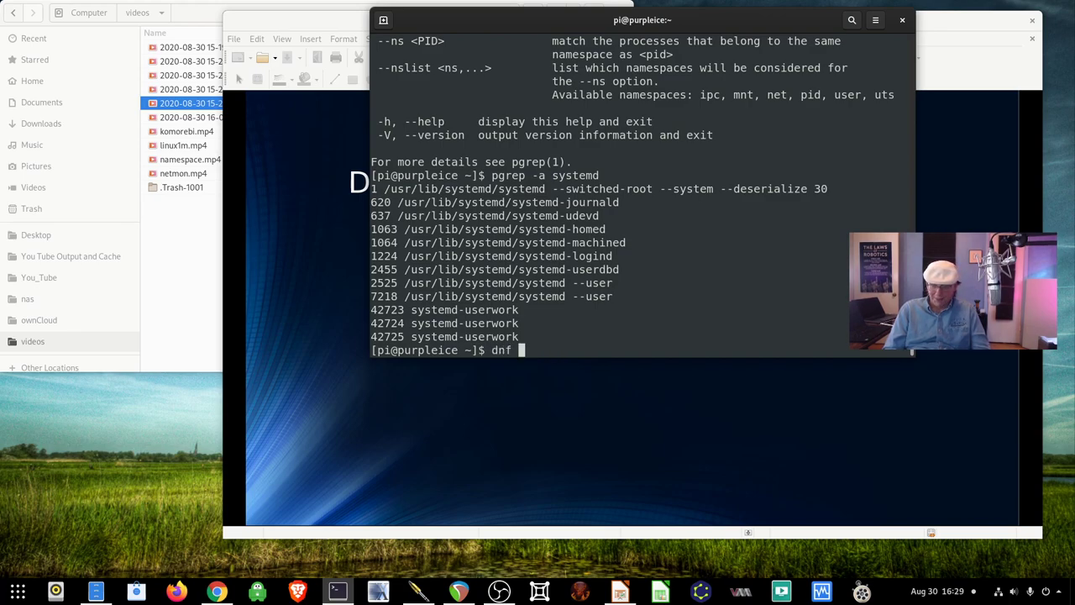
type("s")
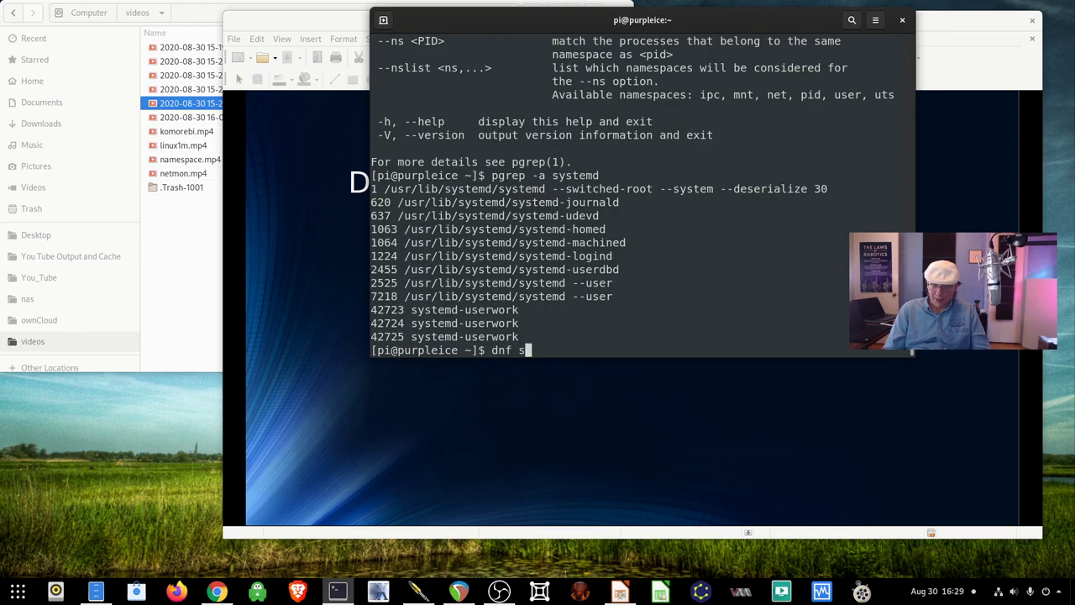
type("earch grep")
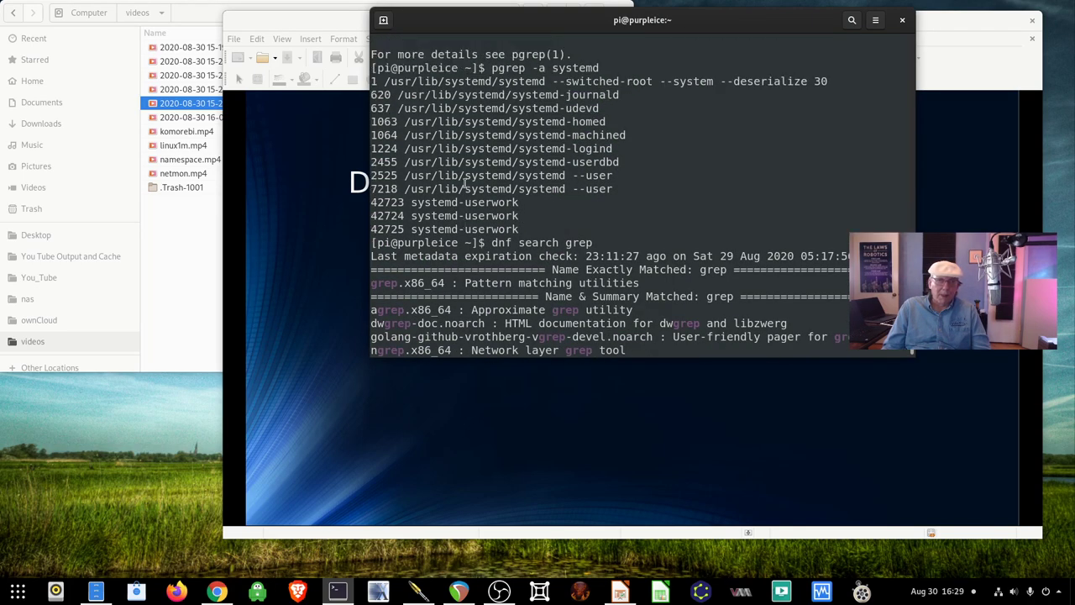
scroll("down", 3)
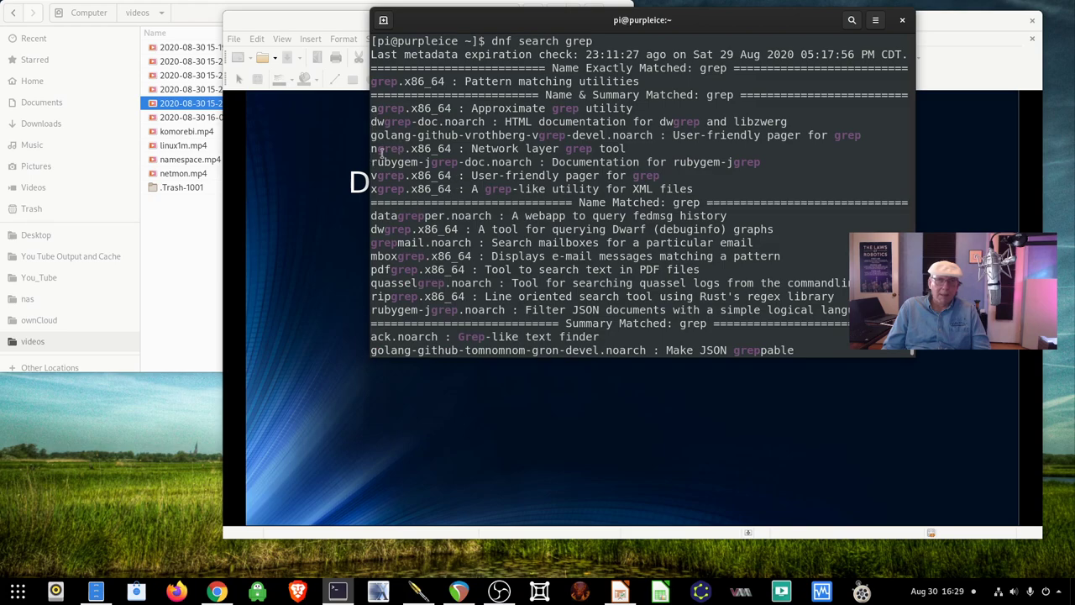
mouse_move(382, 155)
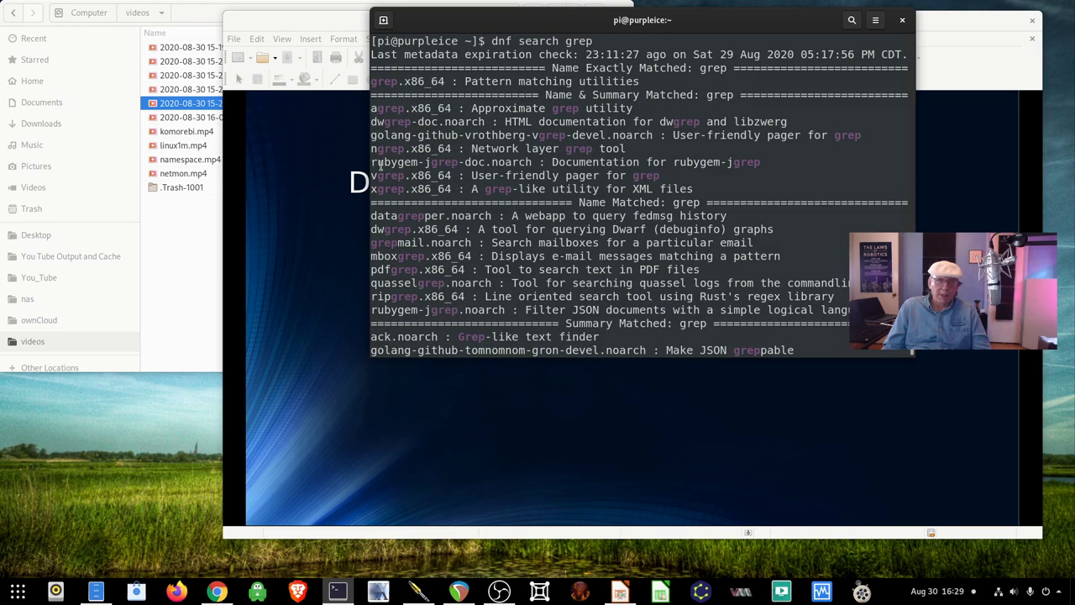
scroll("down", 3)
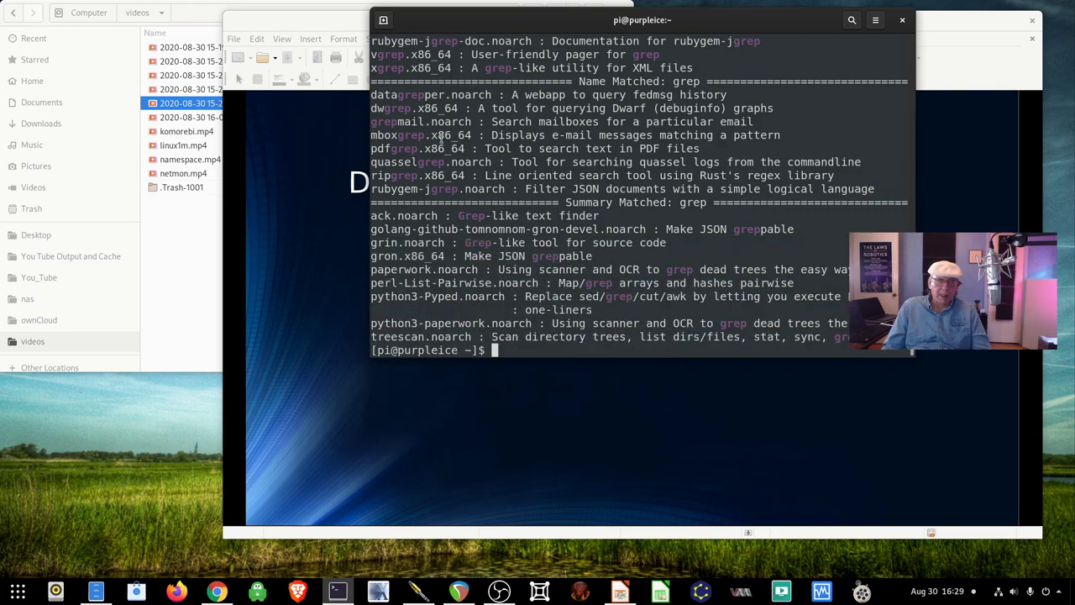